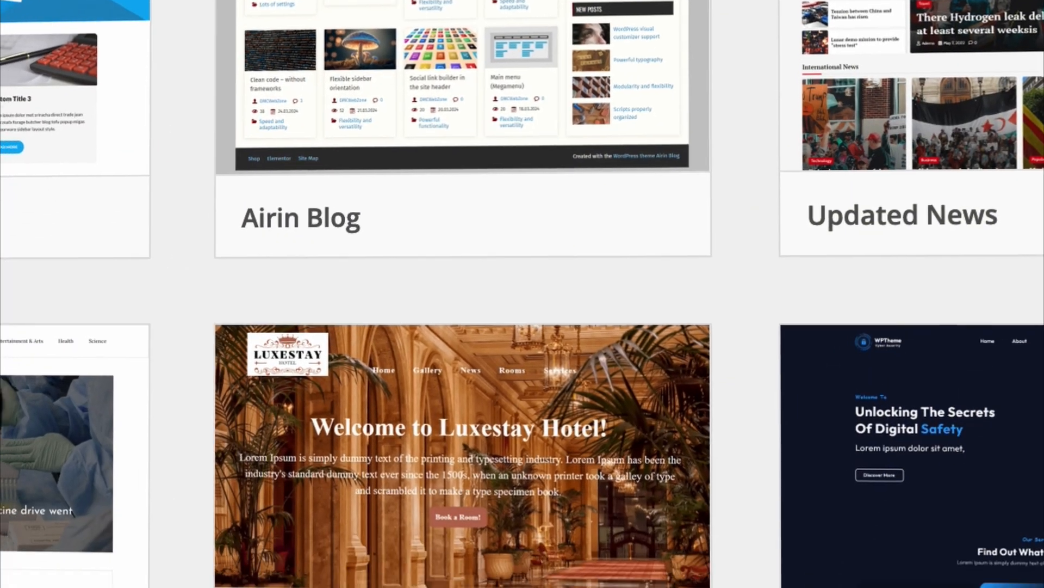
# Inspect the block's mobile styles and bring up the Additional CSS with the max-width 480px rules
pyautogui.scroll(-3)
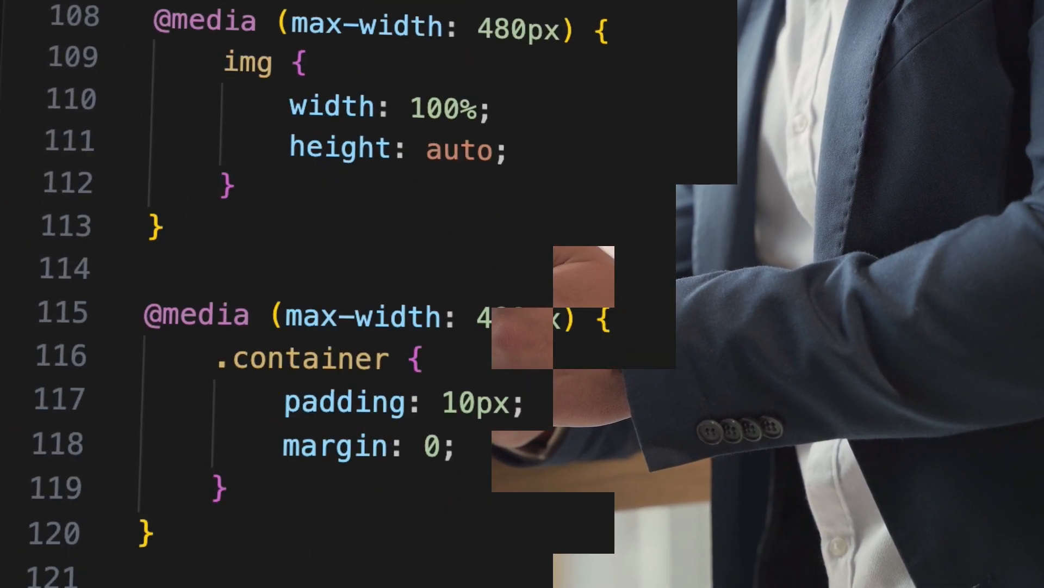
pyautogui.scroll(-3)
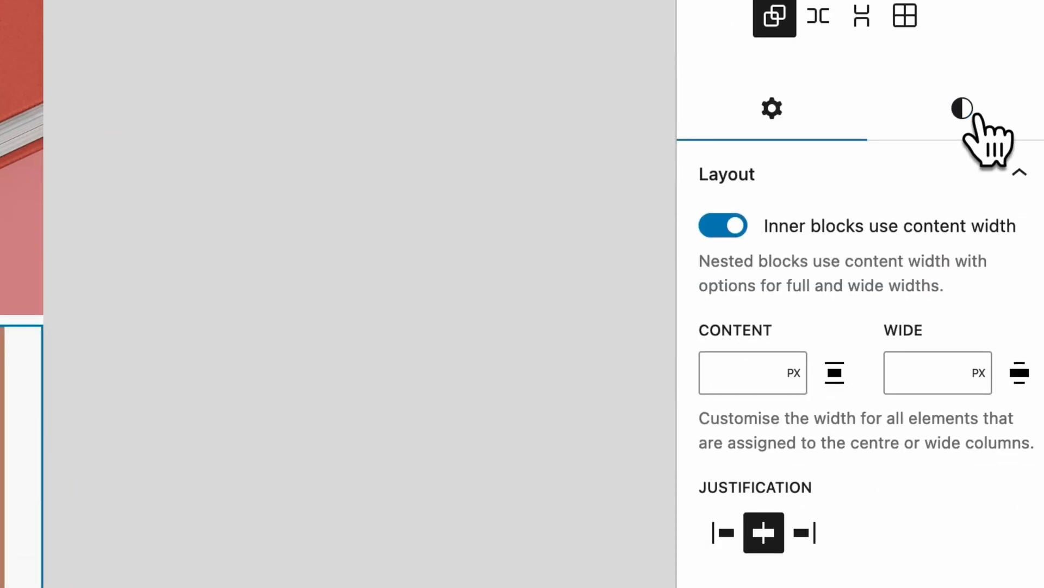
pyautogui.click(961, 107)
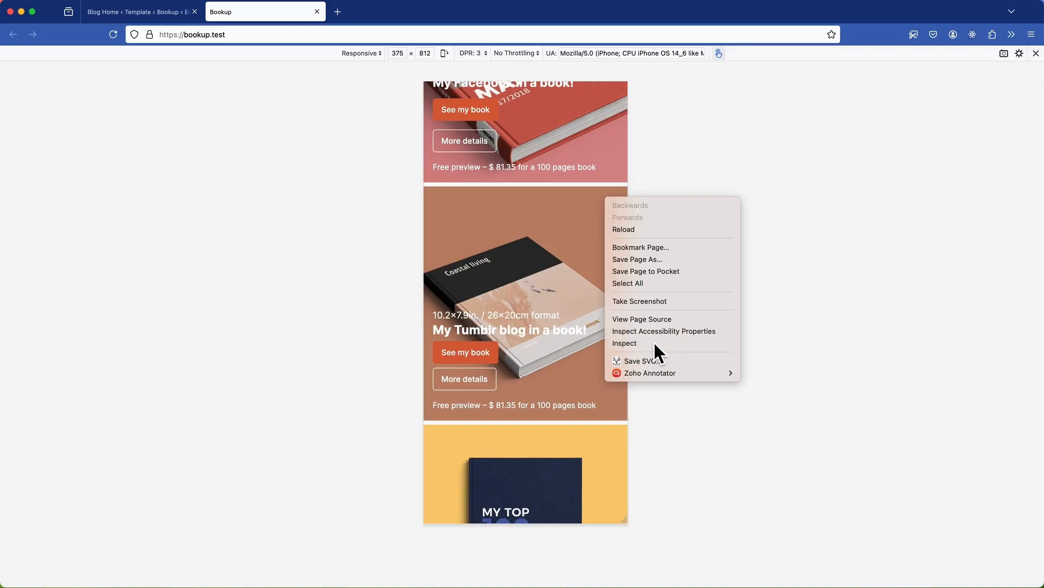
pyautogui.click(624, 343)
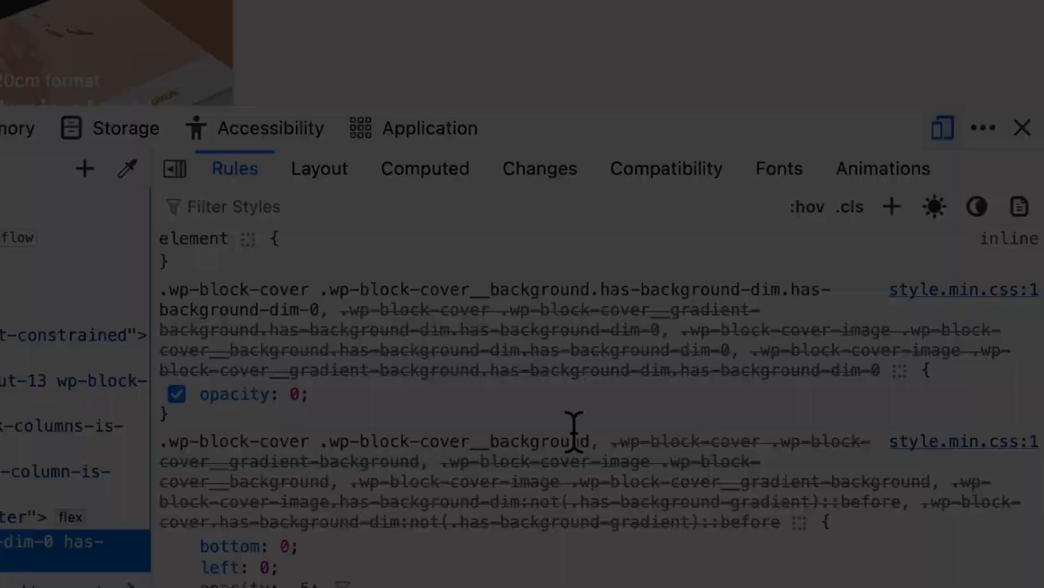
pyautogui.click(530, 272)
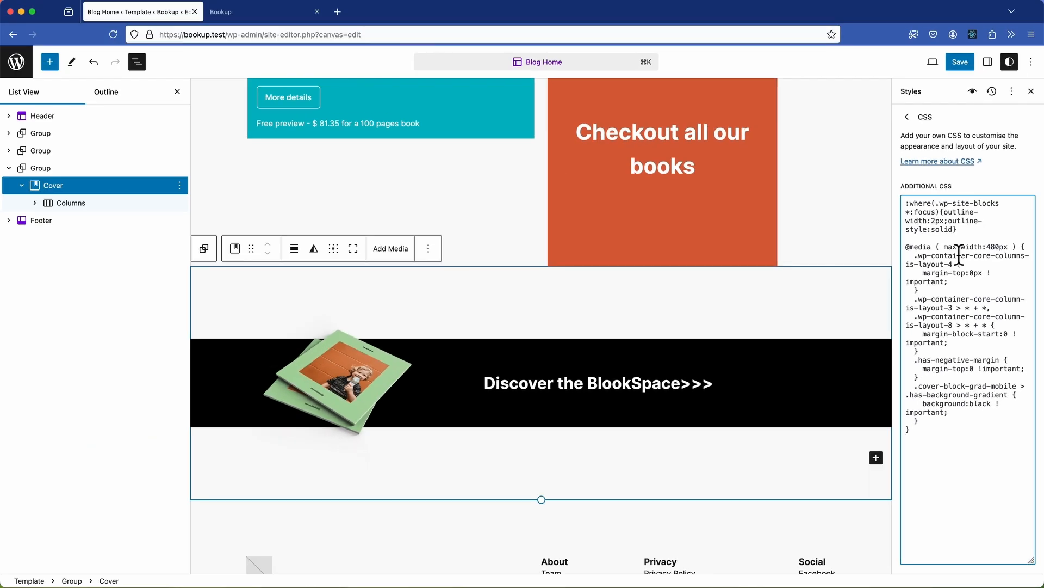
pyautogui.click(960, 62)
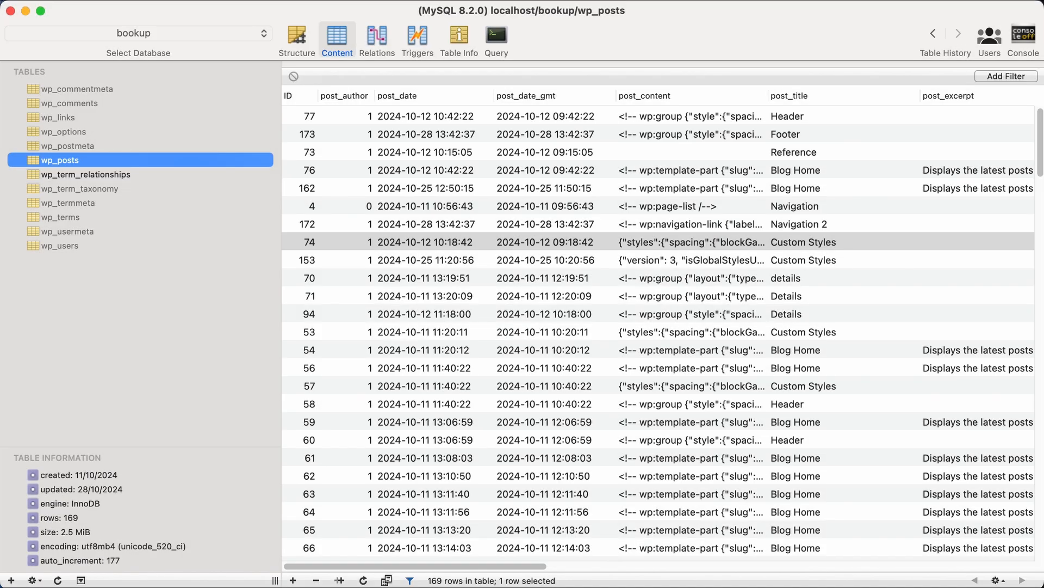
# Select row 74 (Custom Styles) in wp_posts and view its post_content cell
pyautogui.click(705, 242)
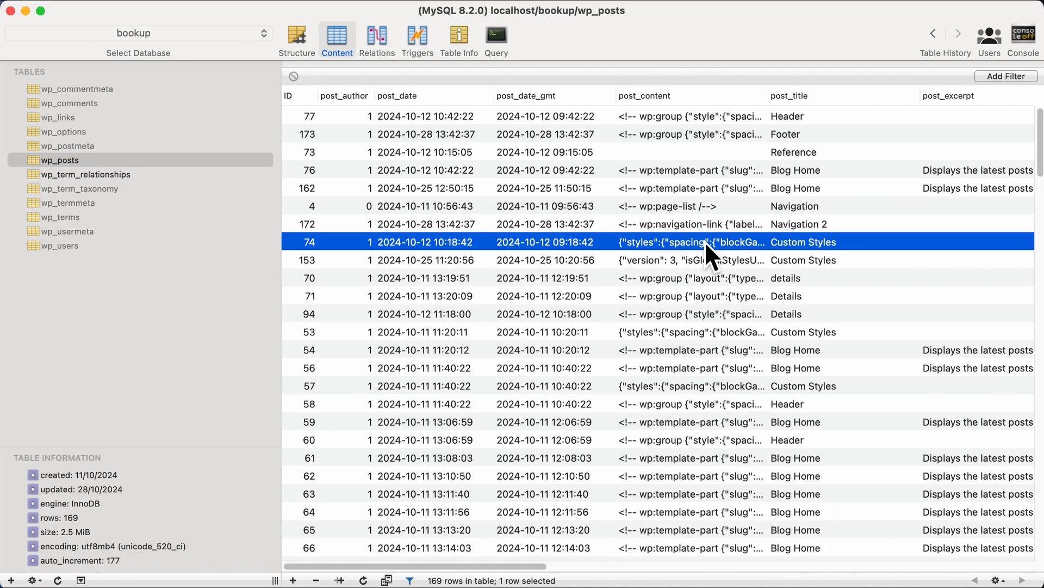
pyautogui.doubleClick(689, 242)
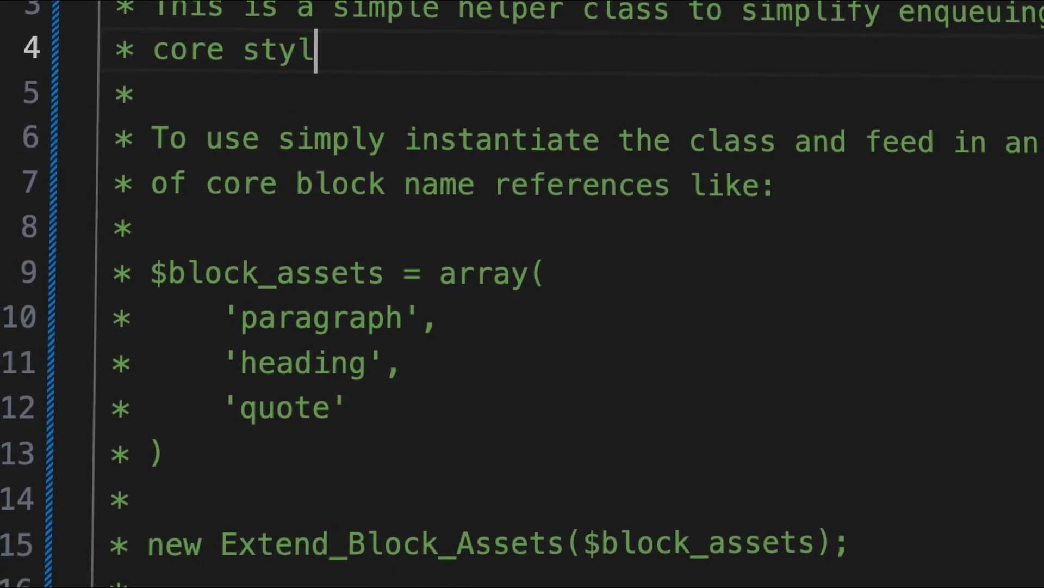
# Finish the docblock with 'es for modern WordPress Block Themes' and run git commit
pyautogui.write('es for modern WordPress Block Themes')
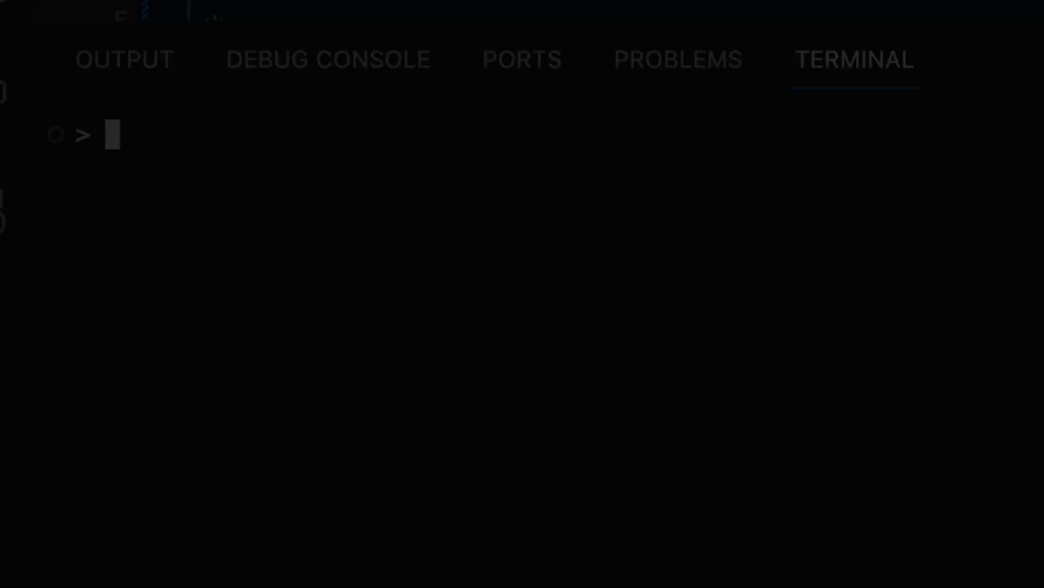
pyautogui.write('git commit')
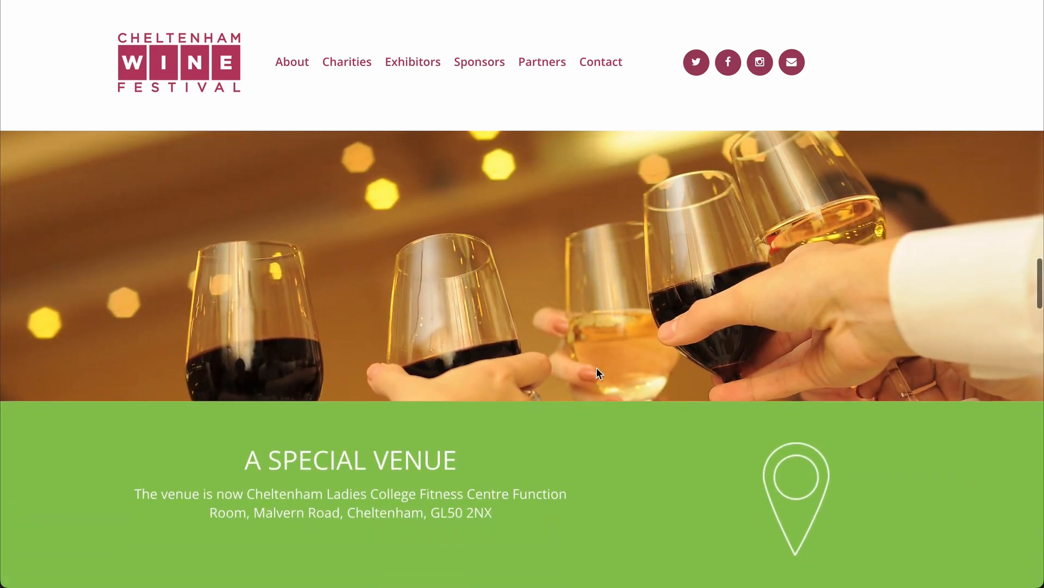
pyautogui.scroll(-3)
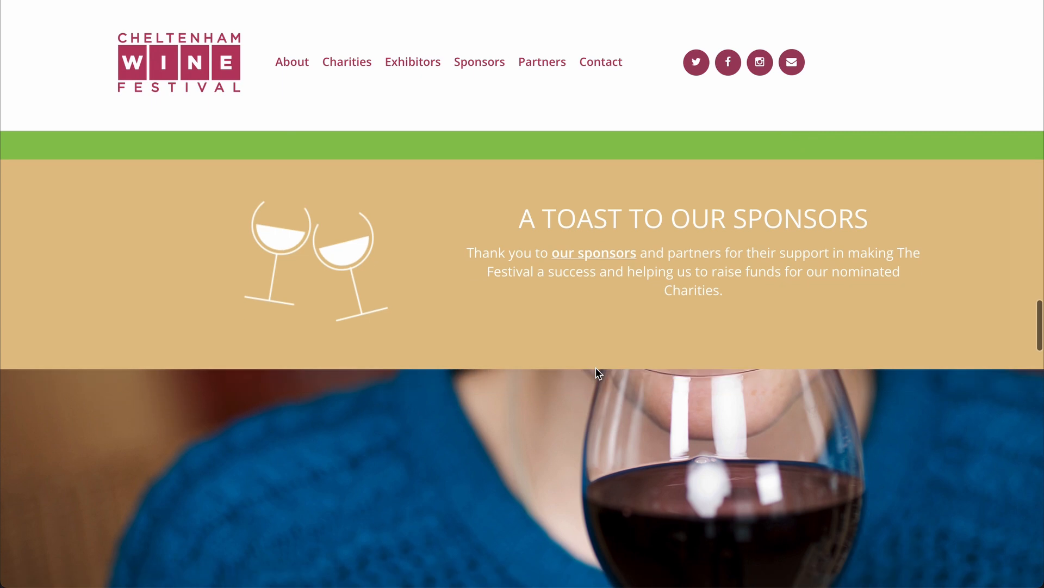
pyautogui.scroll(-3)
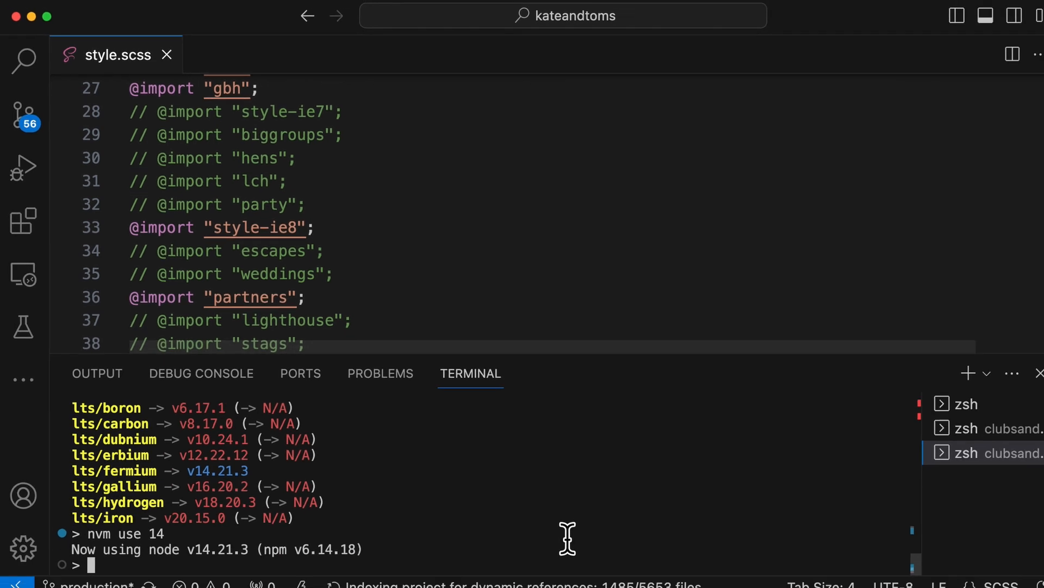
# Run npm start in the terminal to launch the build
pyautogui.write('nm')
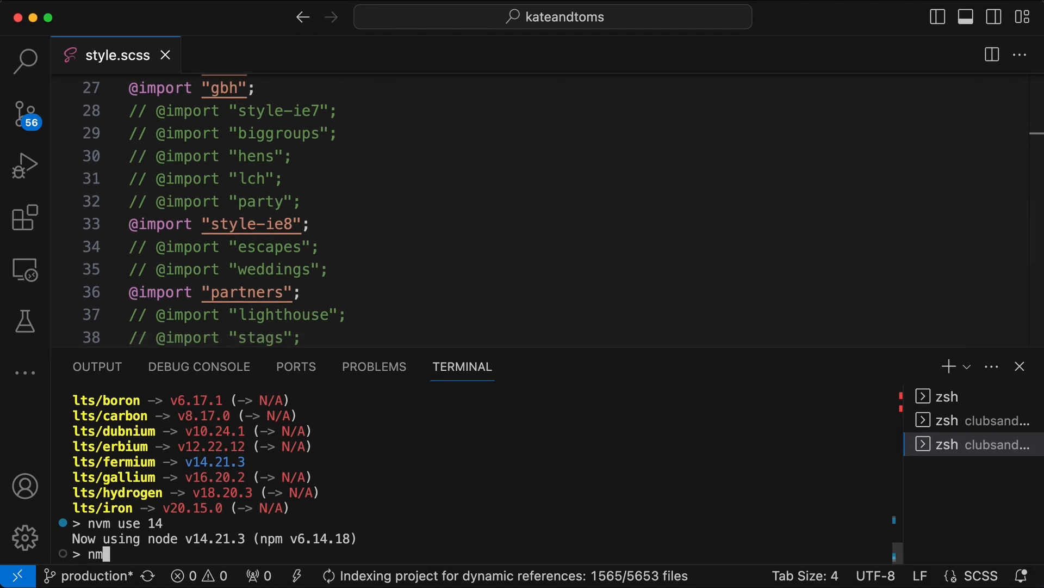
pyautogui.write('pm star')
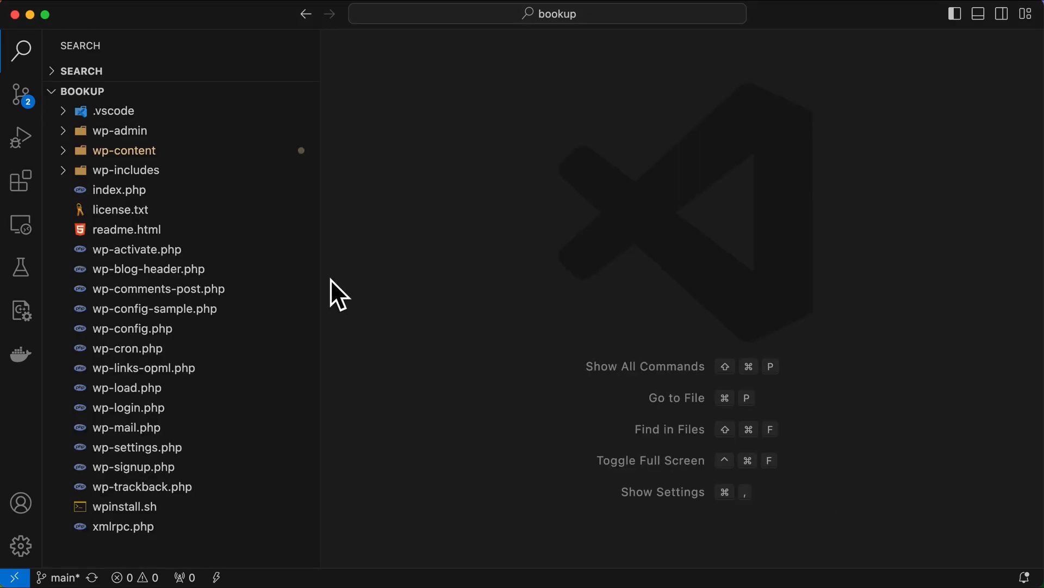
# Expand wp-content > themes > bookup > extend-block-assets in the Explorer
pyautogui.click(123, 150)
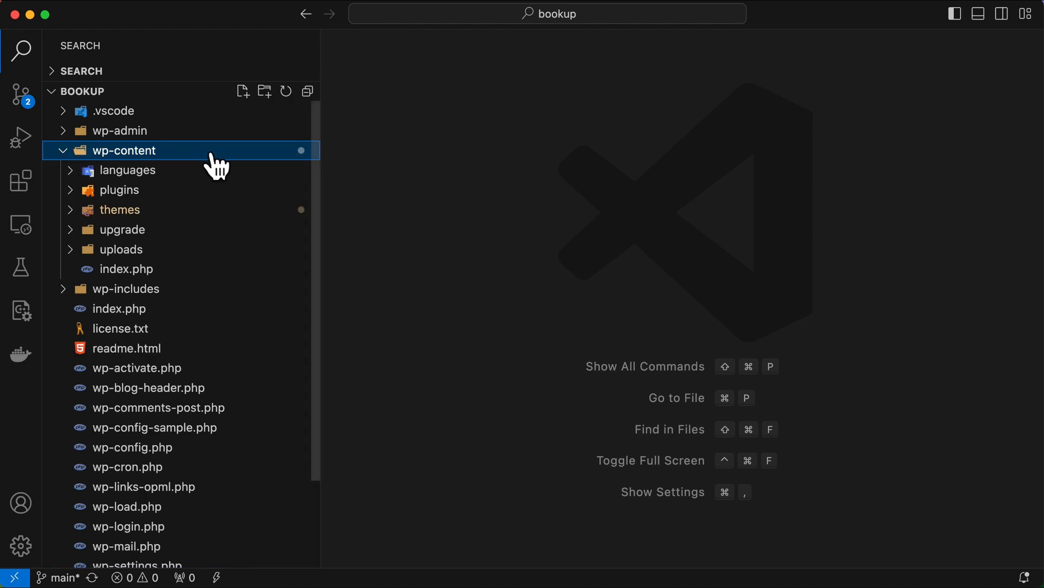
pyautogui.click(120, 210)
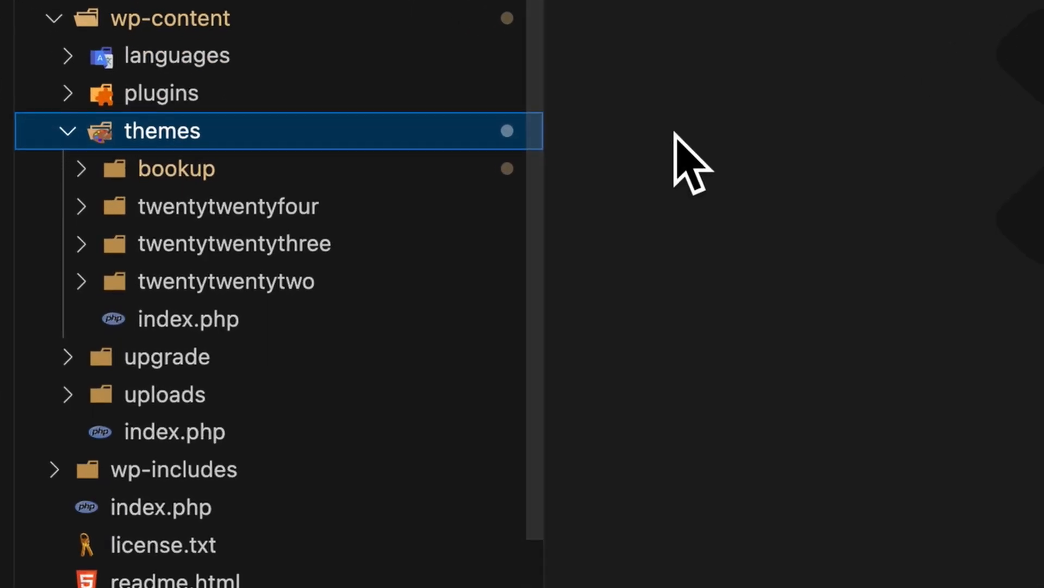
pyautogui.click(175, 168)
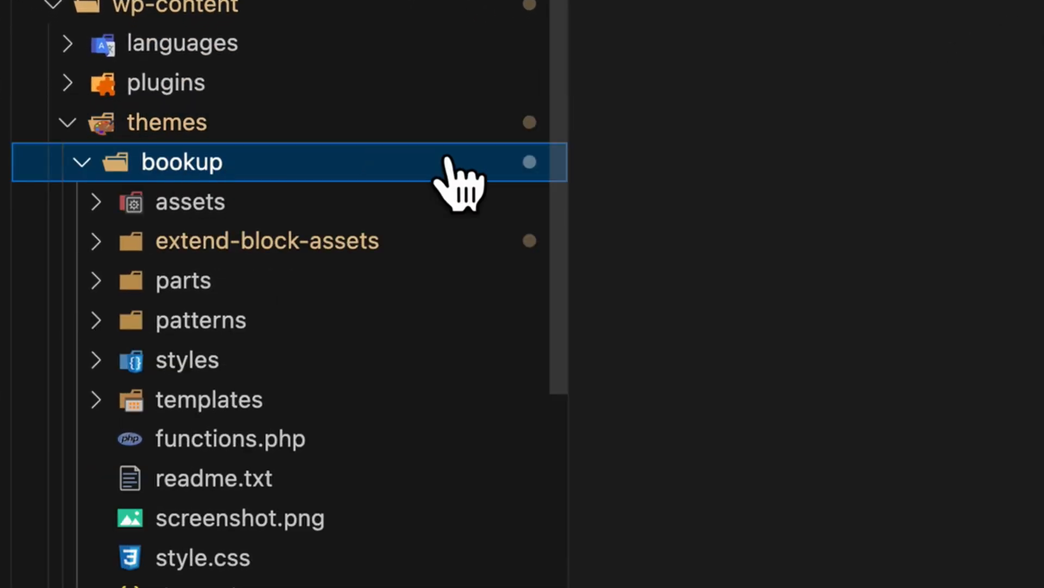
pyautogui.moveTo(391, 253)
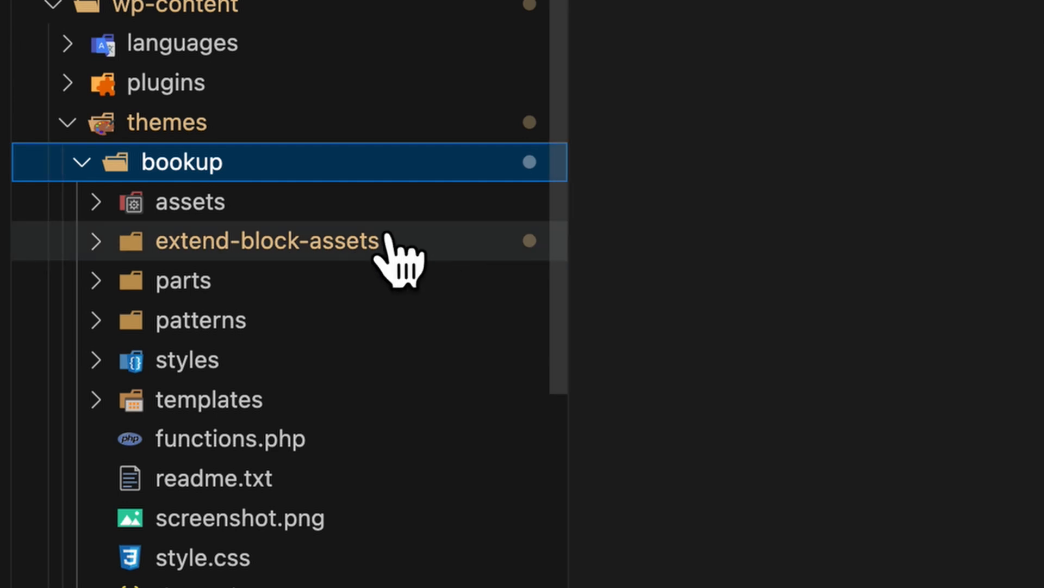
pyautogui.click(266, 240)
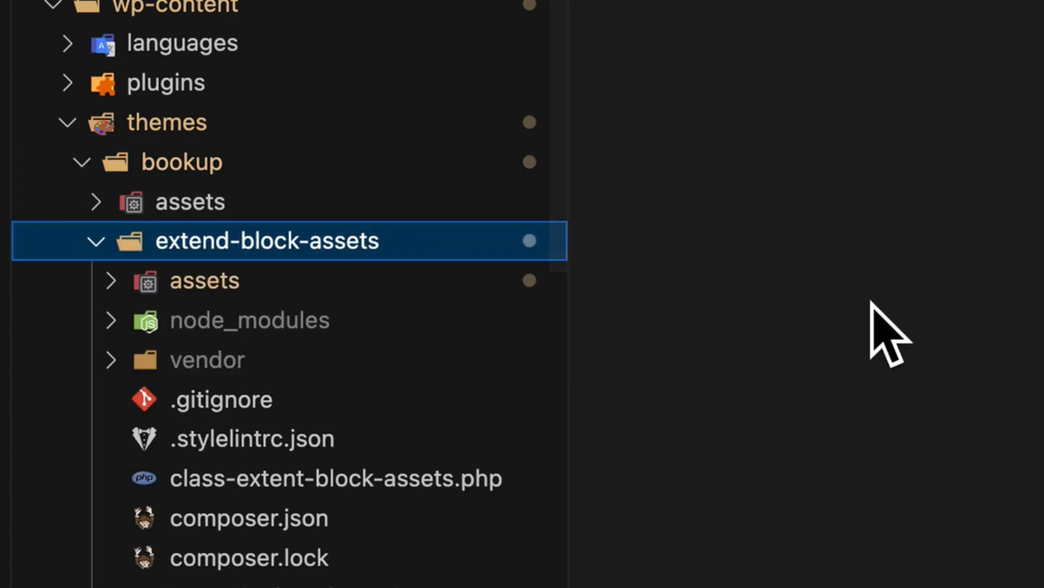
pyautogui.scroll(-3)
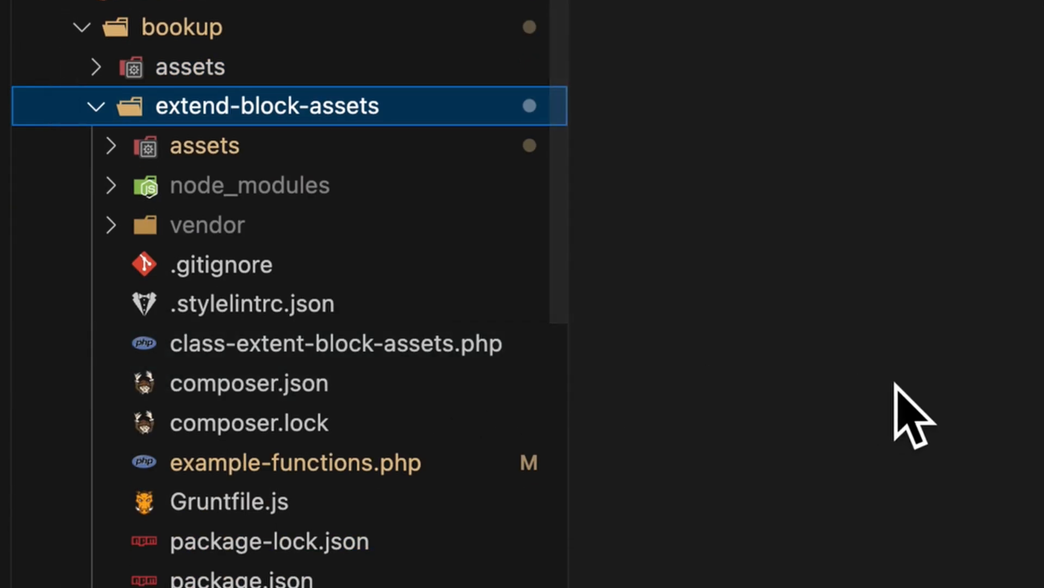
pyautogui.moveTo(882, 395)
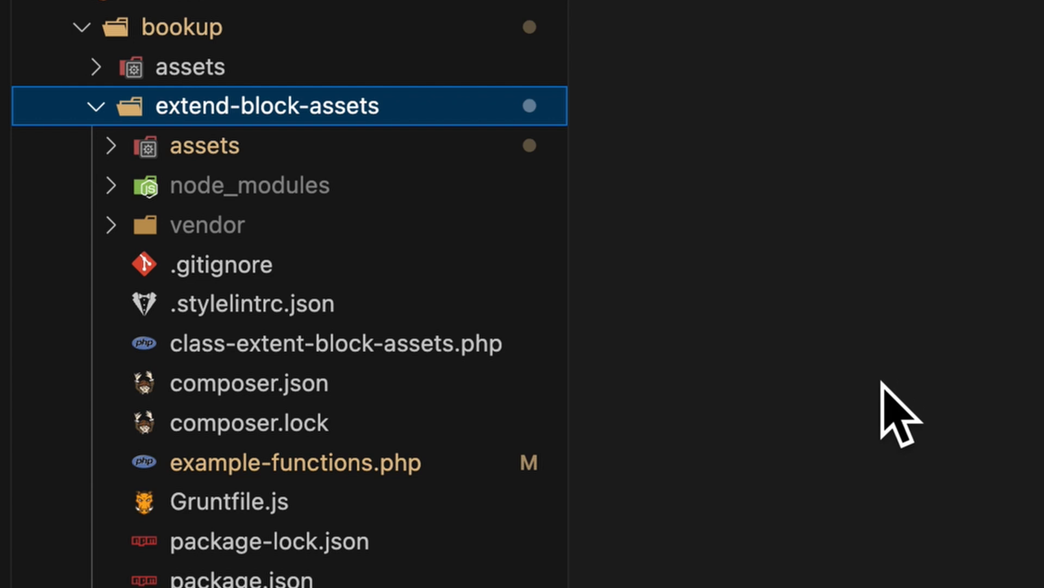
pyautogui.moveTo(825, 402)
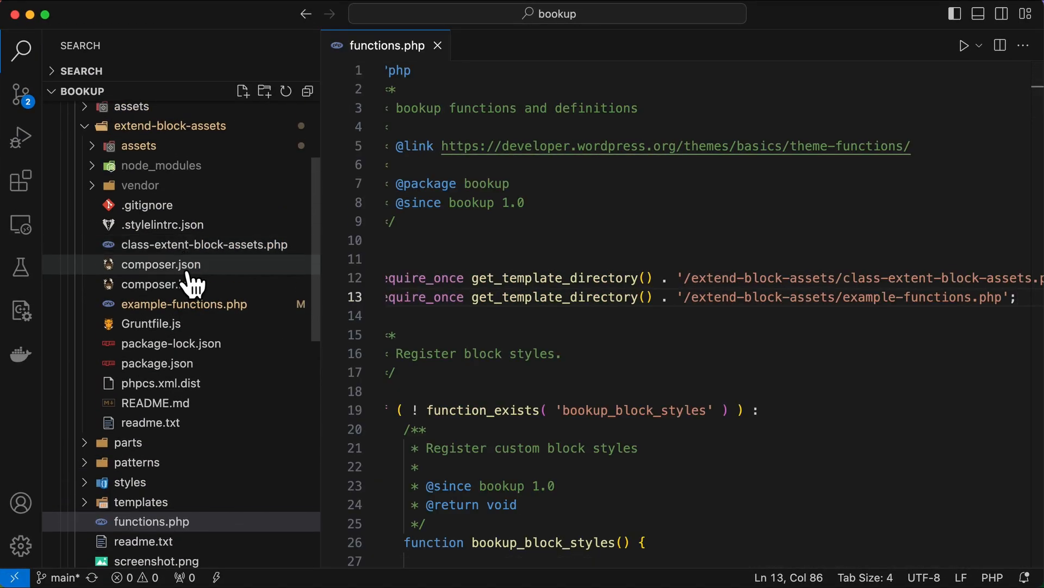
# Open example-functions.php and expand the extend-block-assets assets folder
pyautogui.click(184, 304)
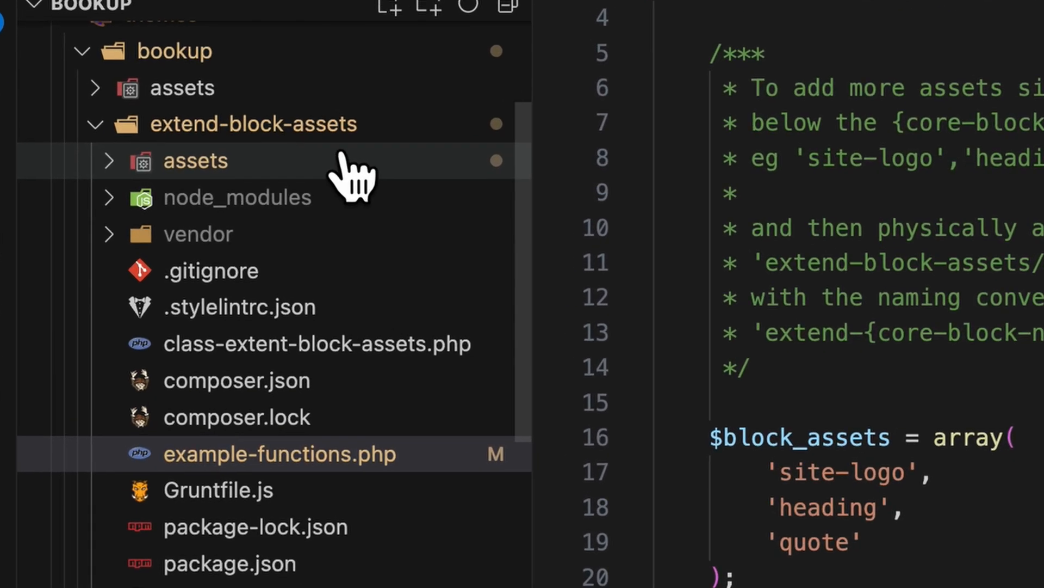
pyautogui.click(195, 160)
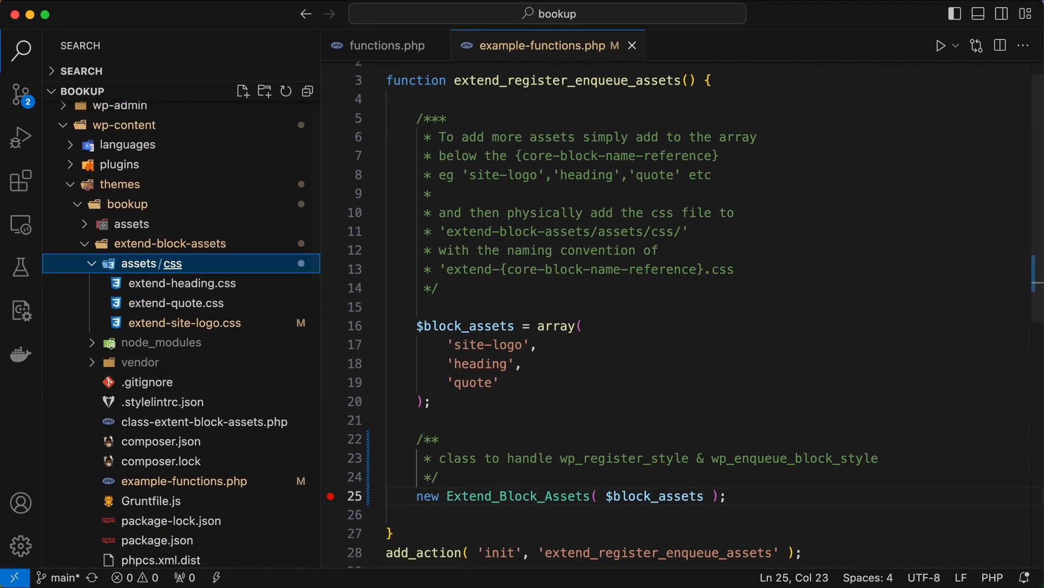
# Browse the Explorer tree and open class-extent-block-assets.php
pyautogui.scroll(-3)
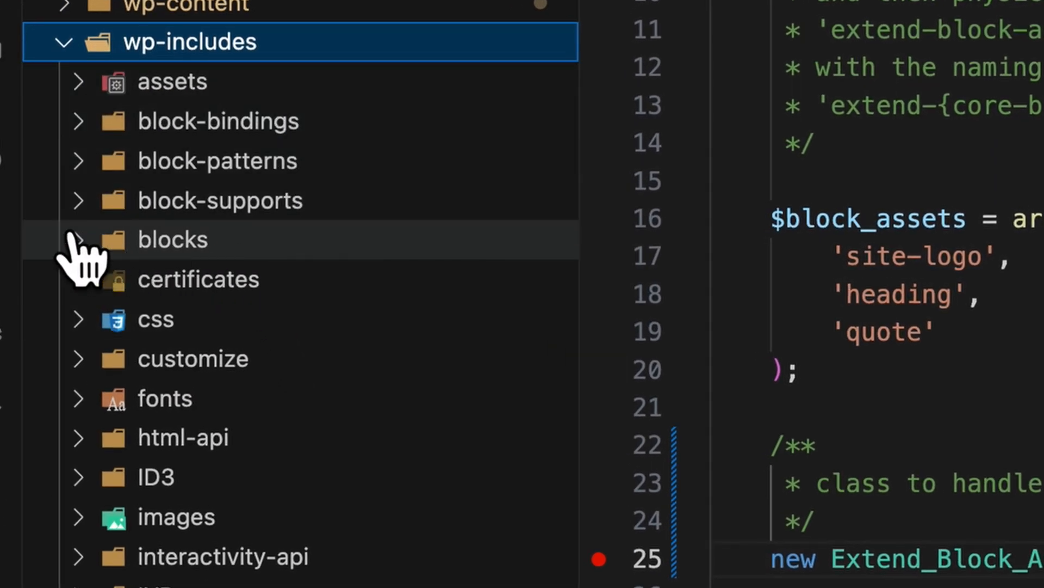
pyautogui.click(173, 239)
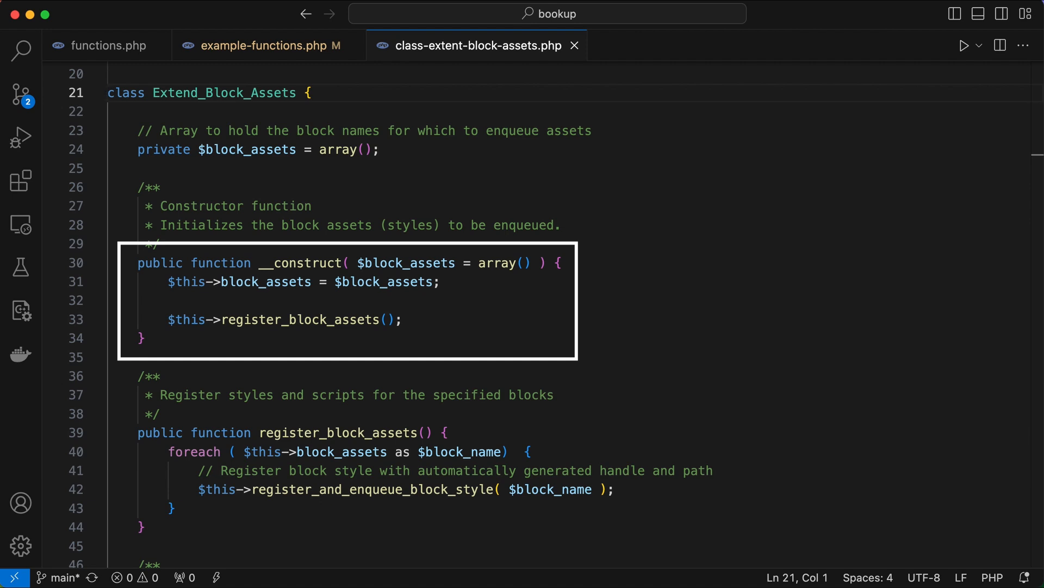
# Review the constructor, register methods and get_asset_path, then show Blog Home in Firefox
pyautogui.scroll(-3)
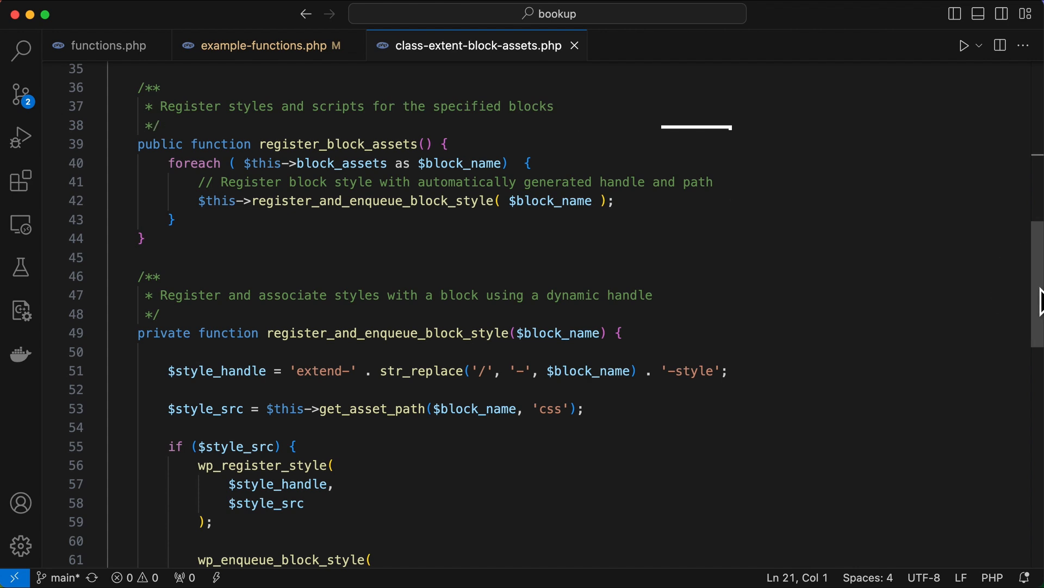
pyautogui.scroll(-3)
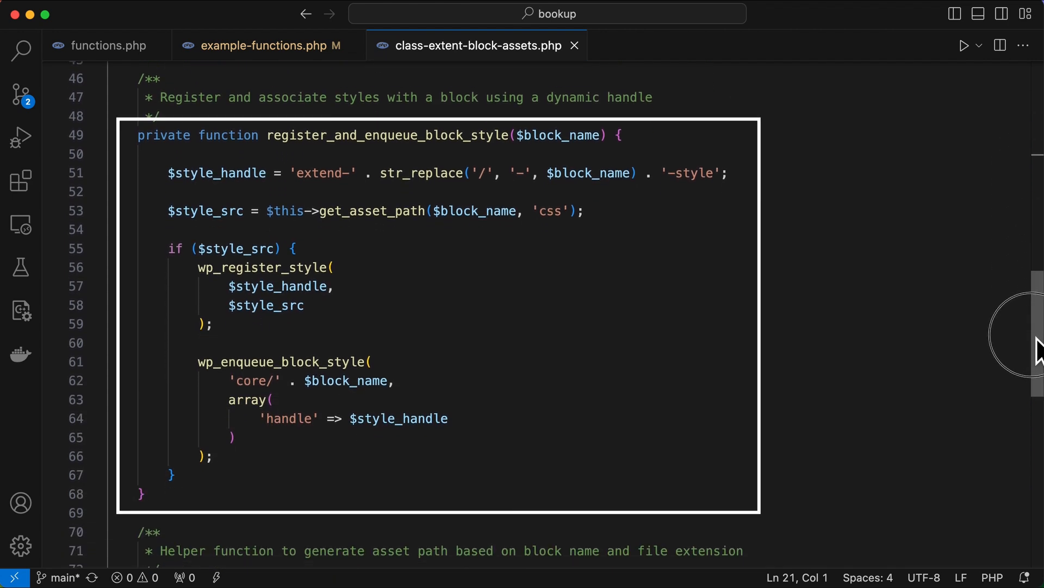
pyautogui.doubleClick(279, 362)
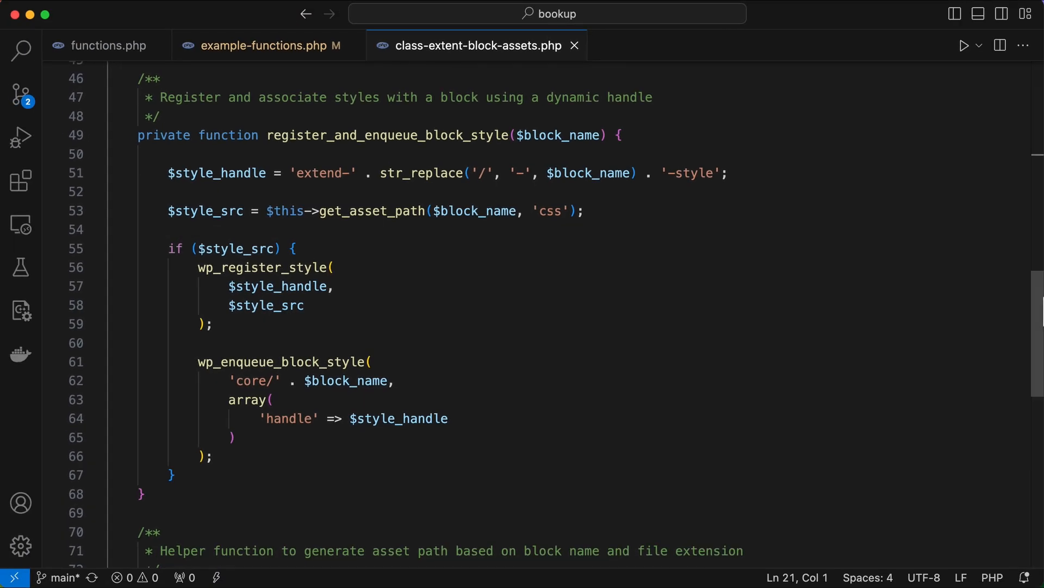
pyautogui.scroll(-3)
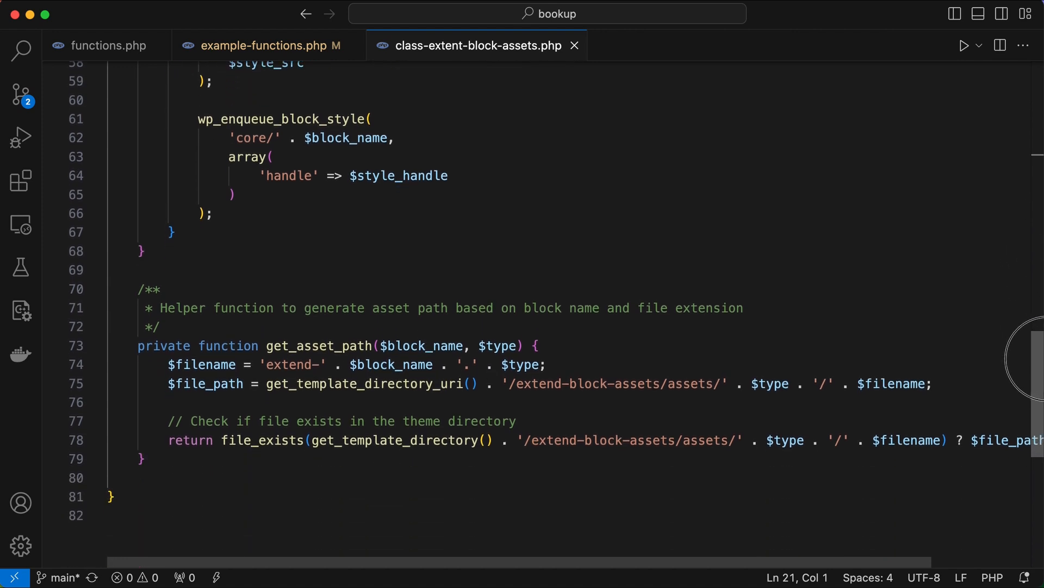
pyautogui.scroll(-3)
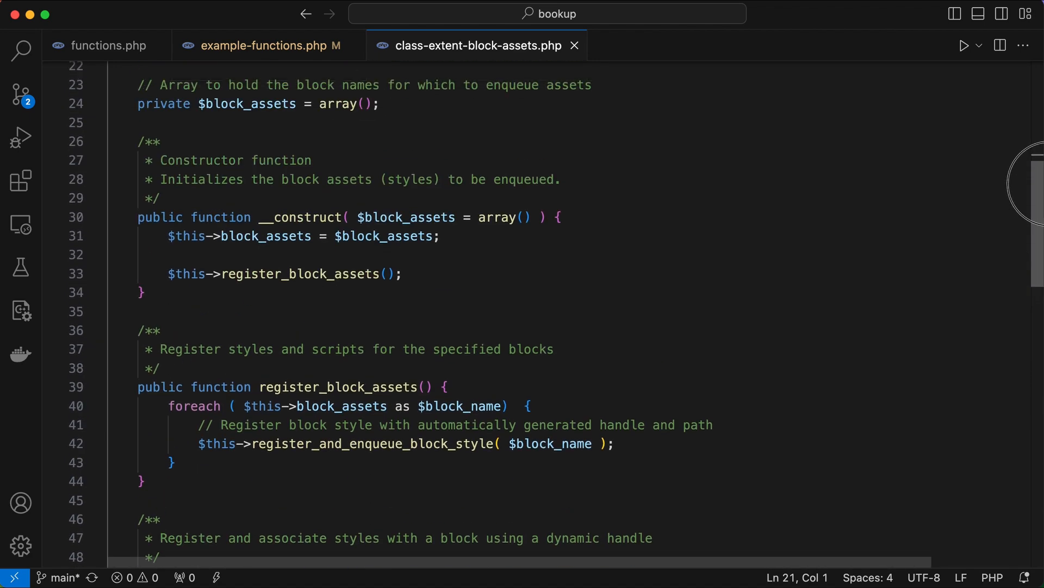
pyautogui.click(266, 46)
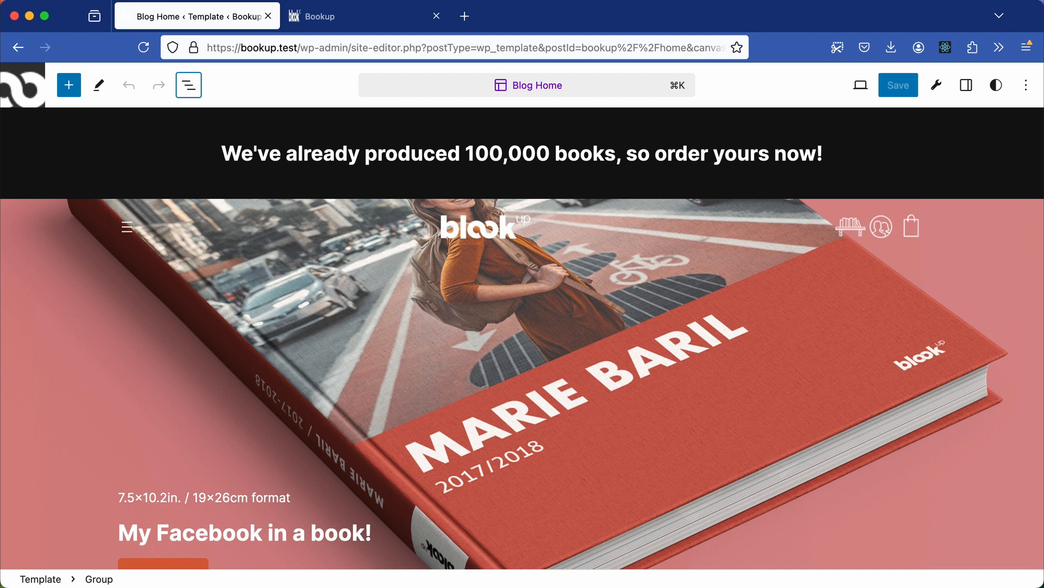
pyautogui.moveTo(764, 350)
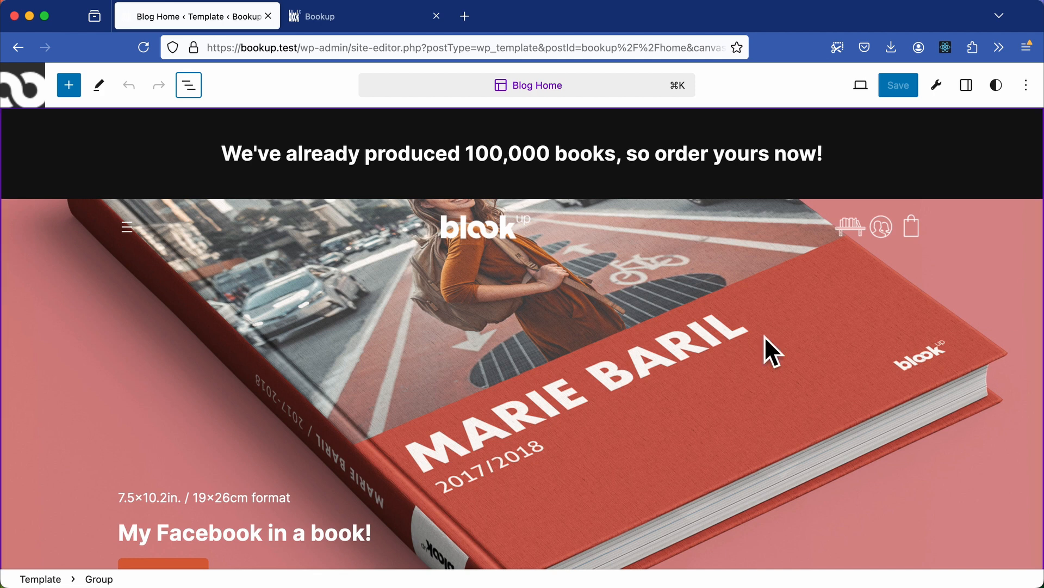
# Open List View, select the header's Site Logo, and expand the Footer's blocks
pyautogui.click(188, 84)
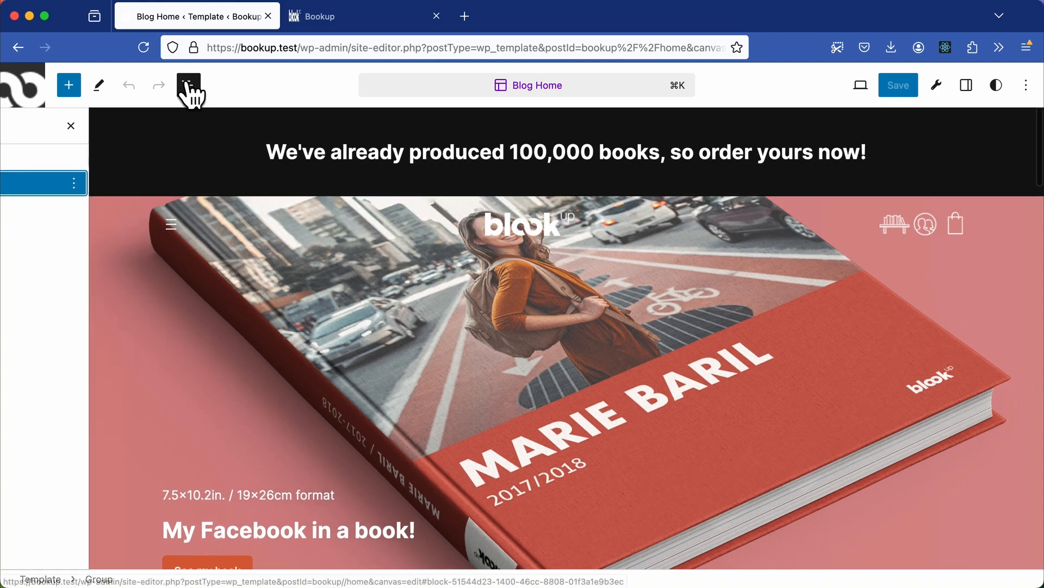
pyautogui.click(188, 85)
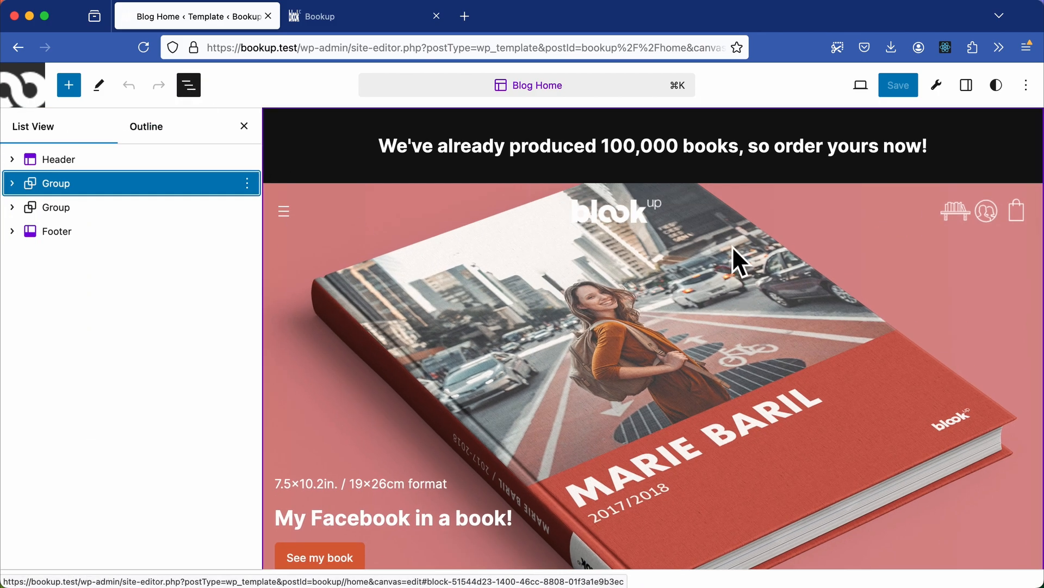
pyautogui.moveTo(626, 223)
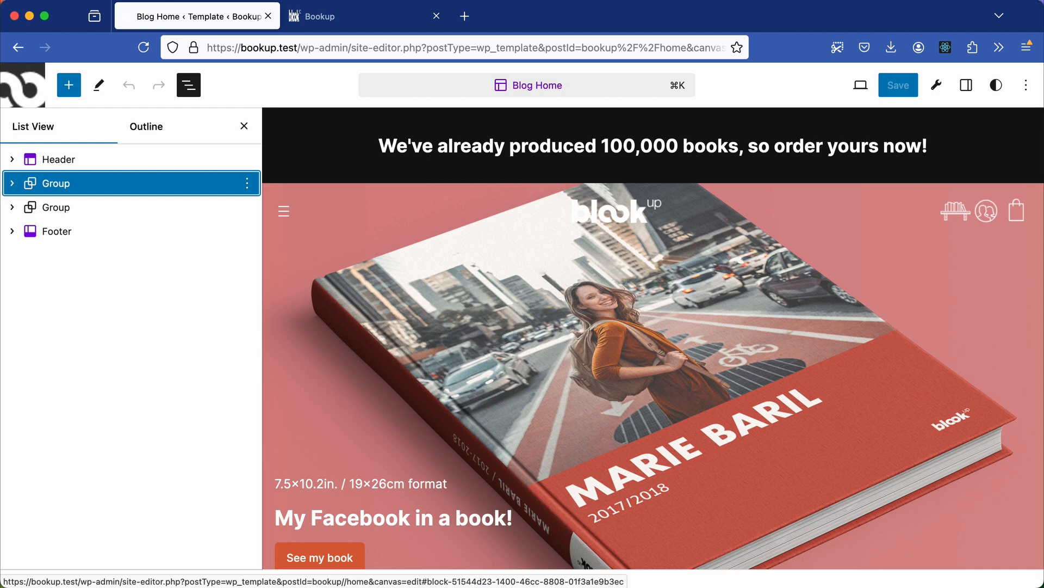
pyautogui.moveTo(768, 278)
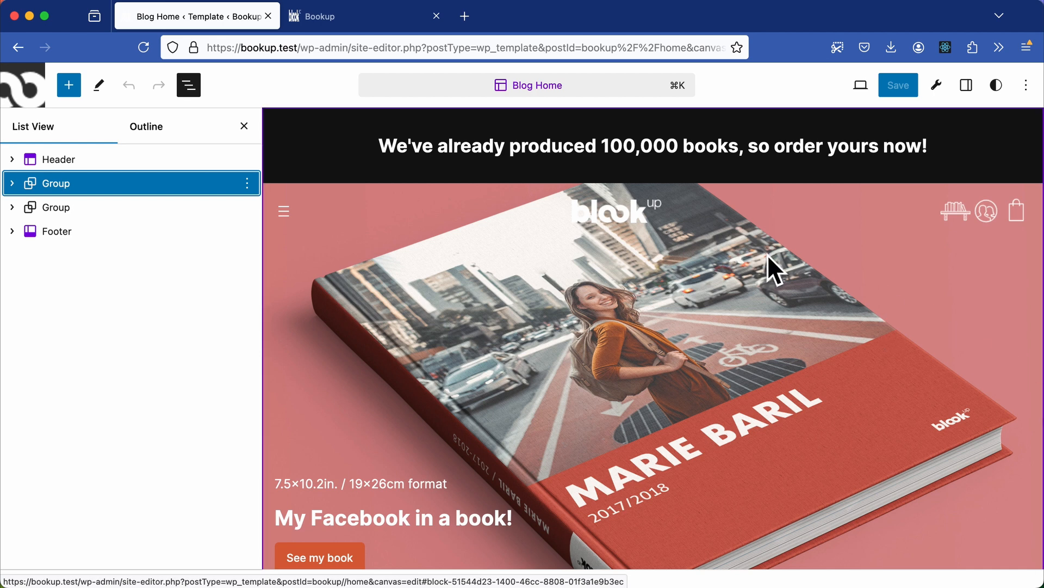
pyautogui.click(618, 210)
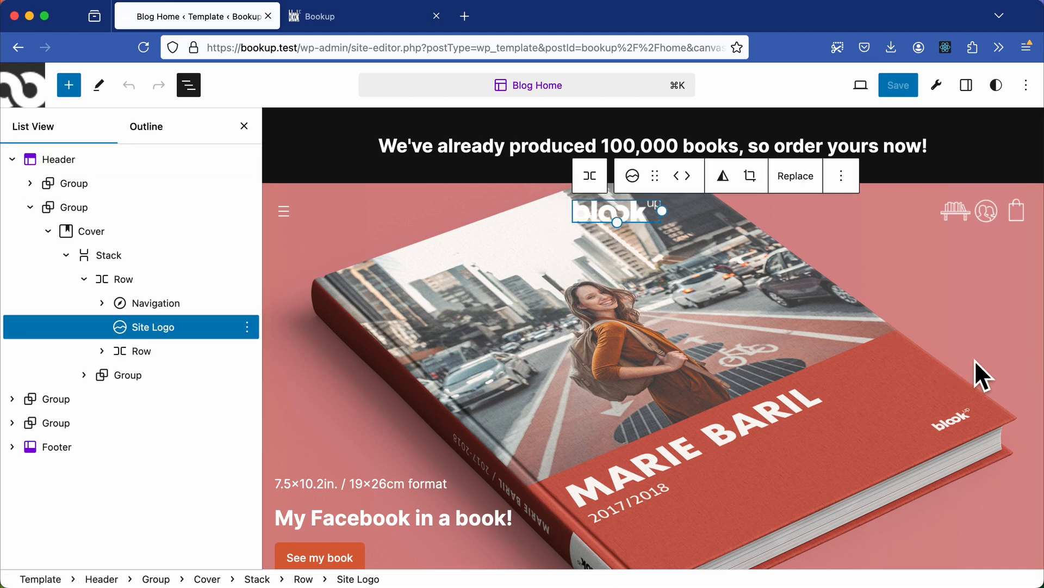
pyautogui.scroll(-3)
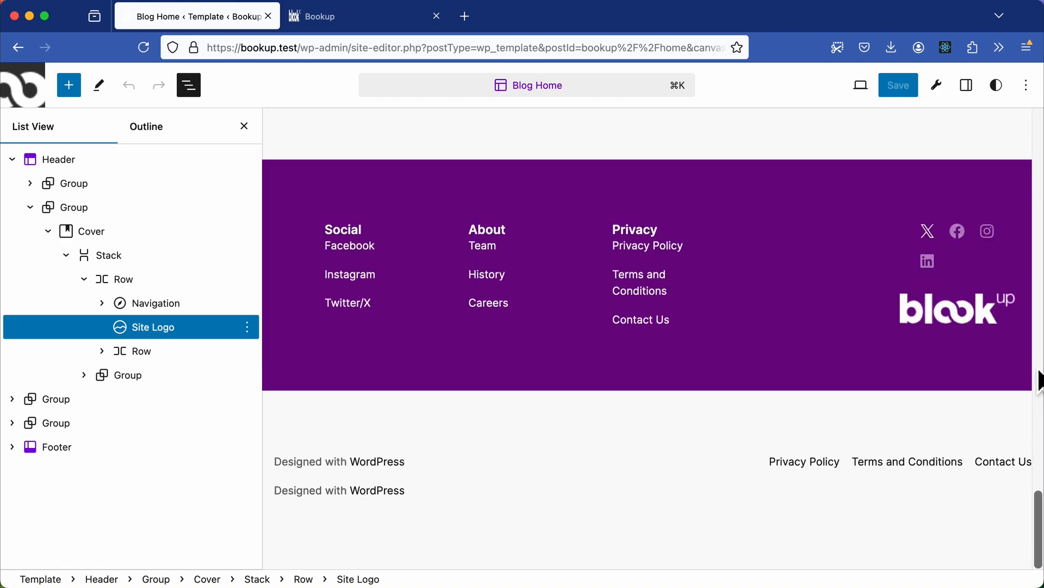
pyautogui.click(956, 315)
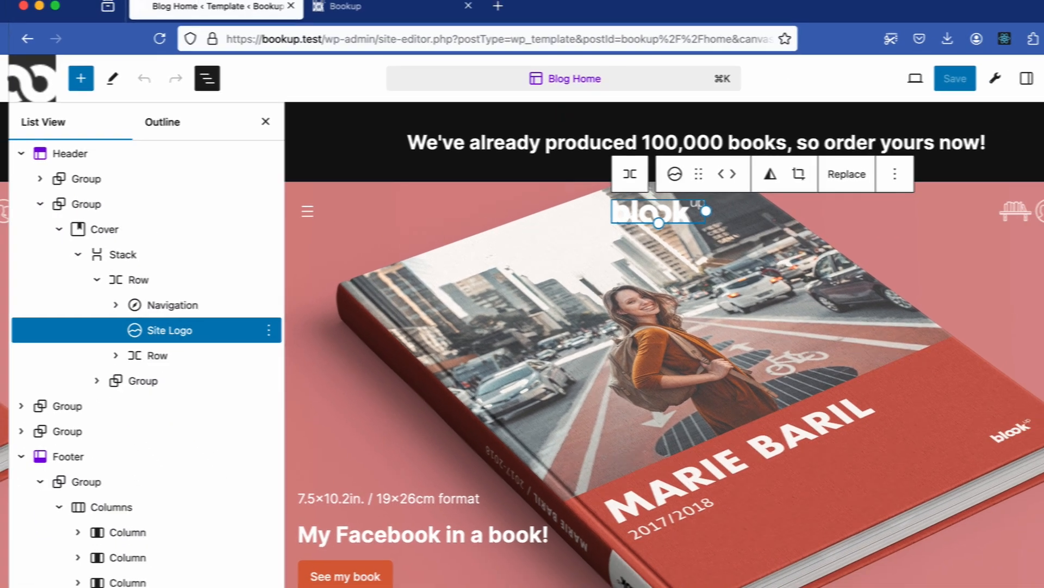
pyautogui.click(342, 6)
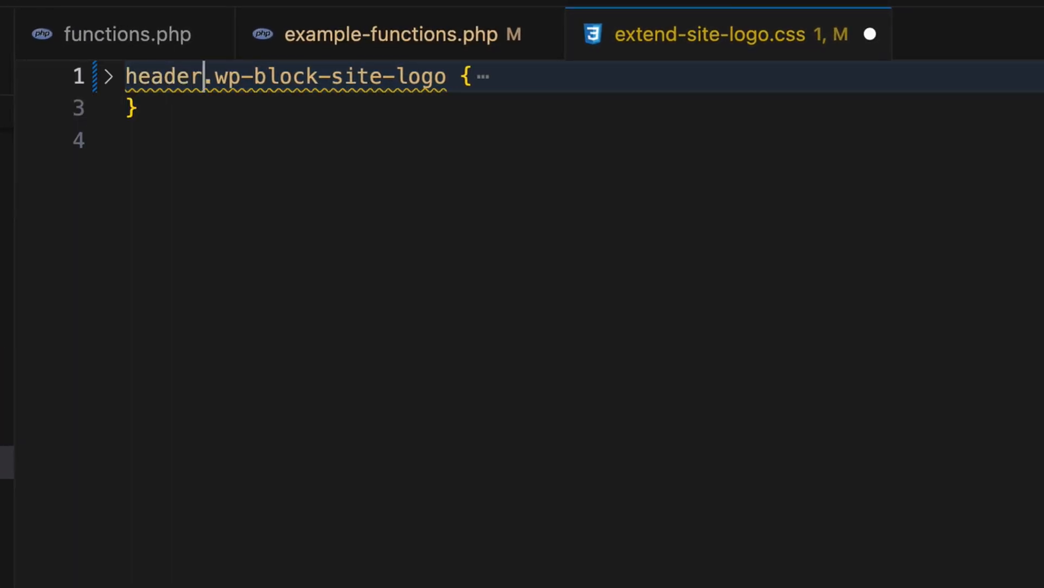
# Type the .wp-block-template-part selector and remove the empty line above the comment
pyautogui.write('.wp-block')
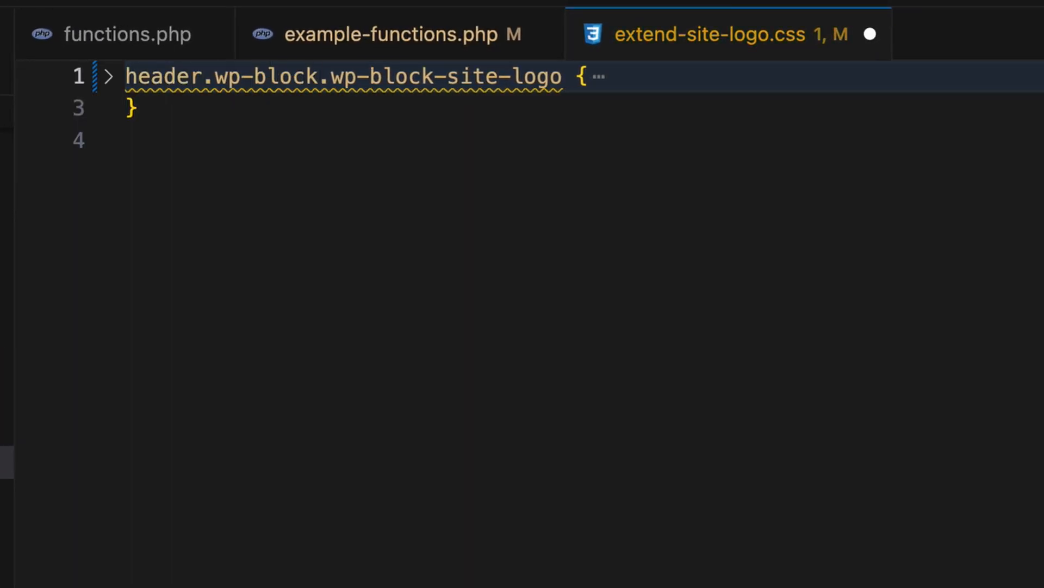
pyautogui.write('template-')
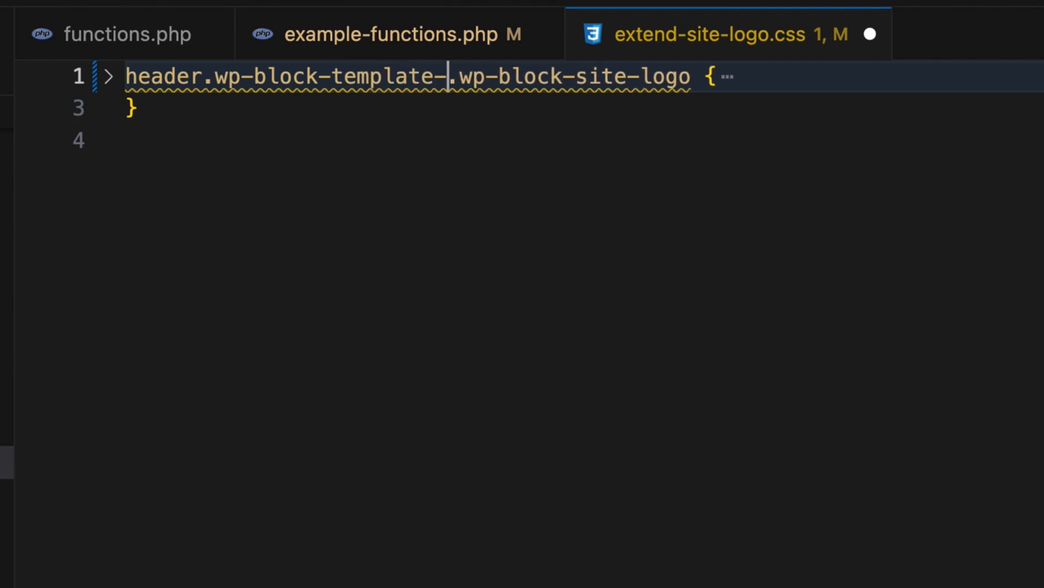
pyautogui.write('part')
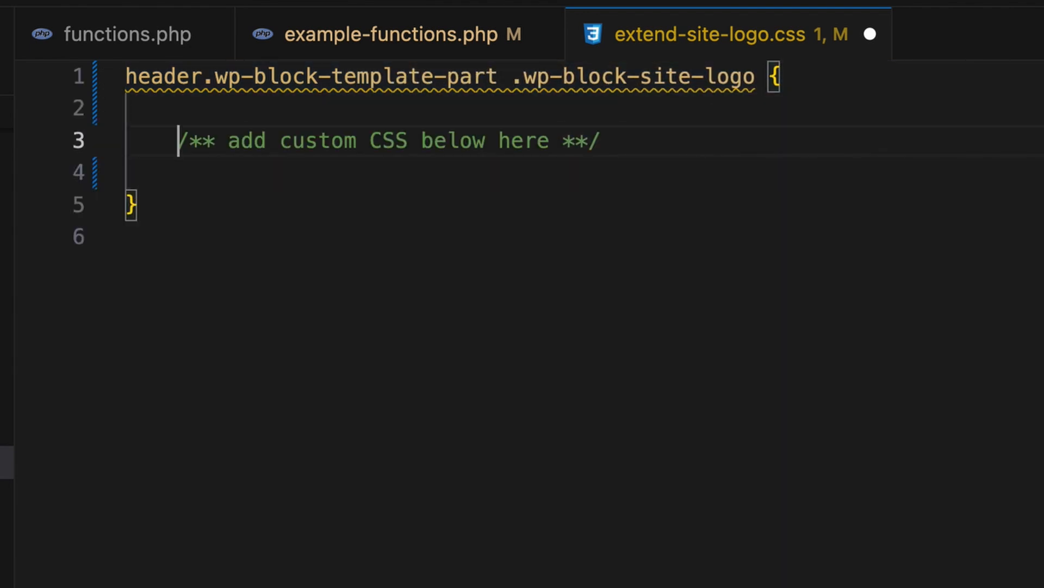
pyautogui.press('Backspace')
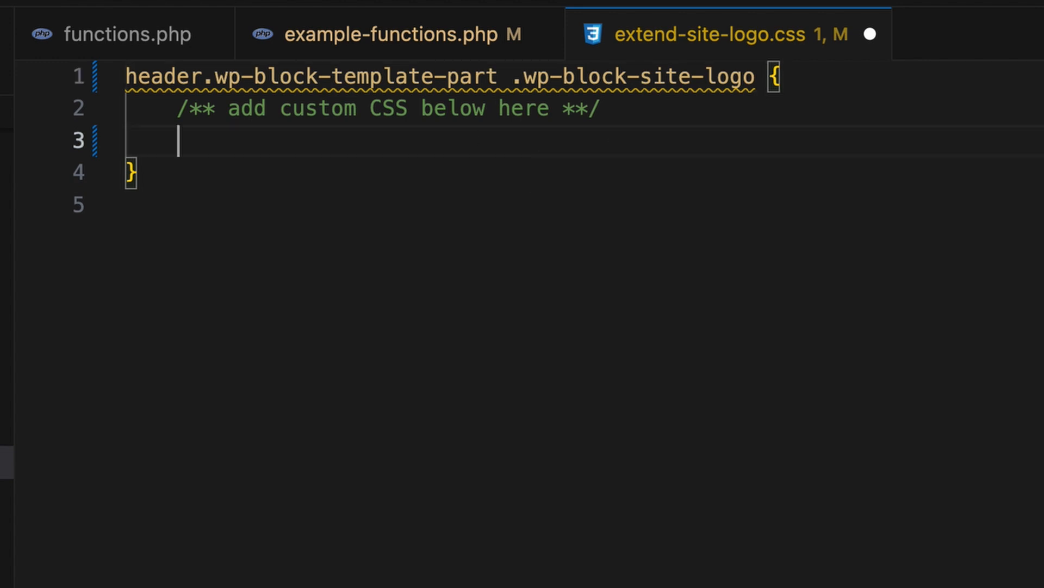
# Add background: red; and padding: 2em to the site-logo rule
pyautogui.write('back')
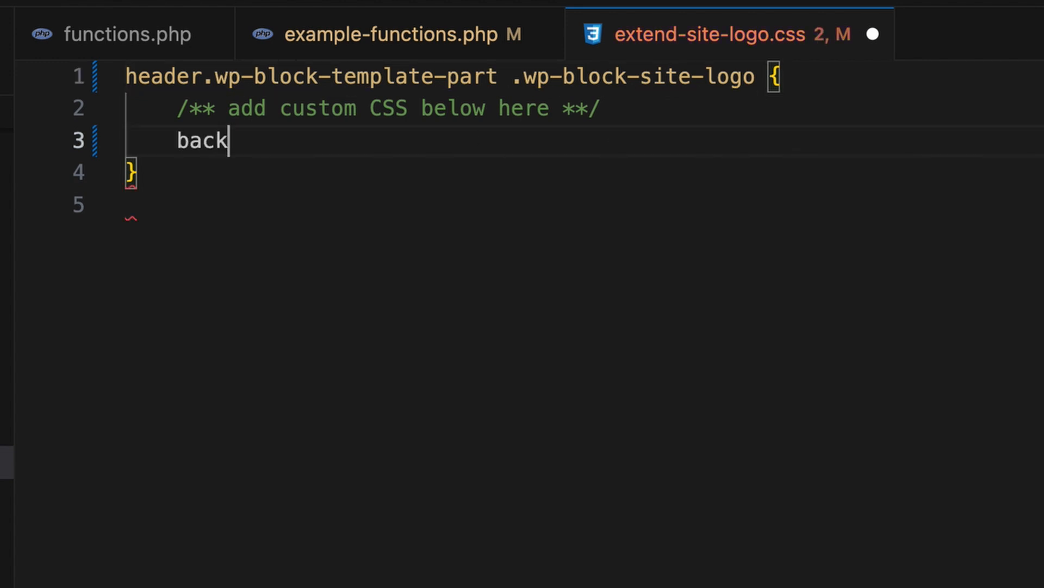
pyautogui.write('ground:')
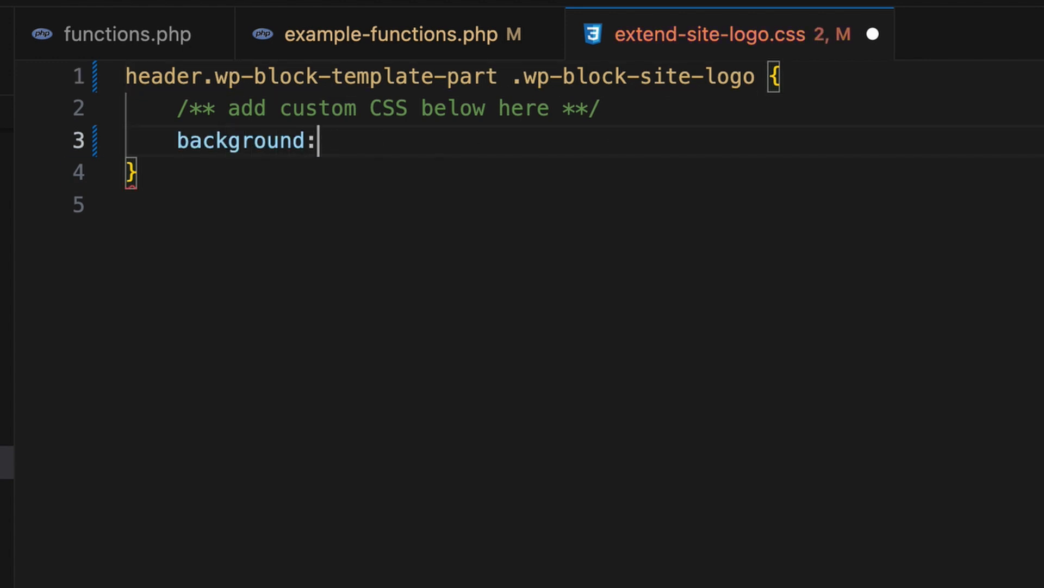
pyautogui.write('red;')
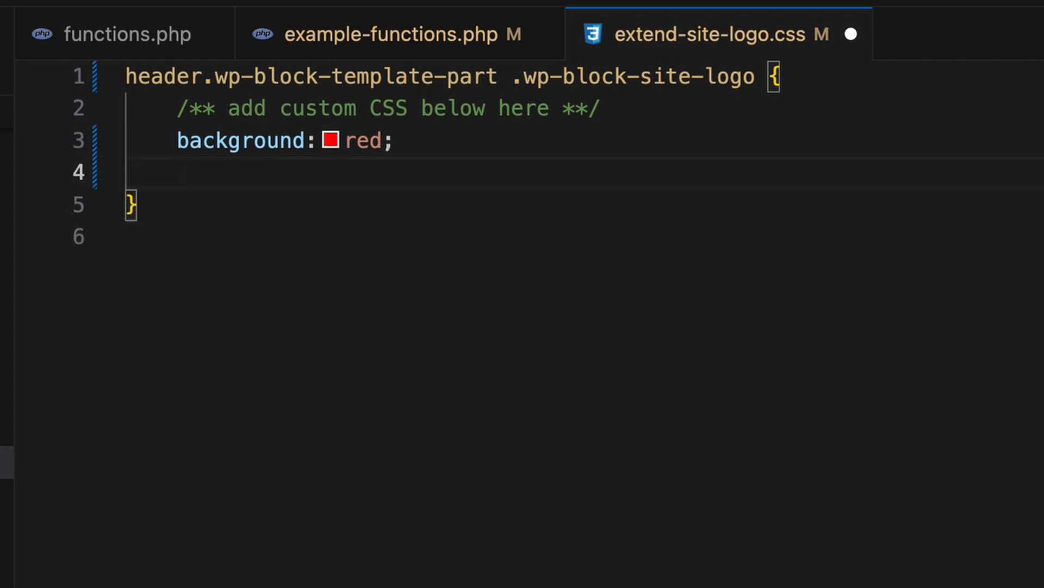
pyautogui.write('padding')
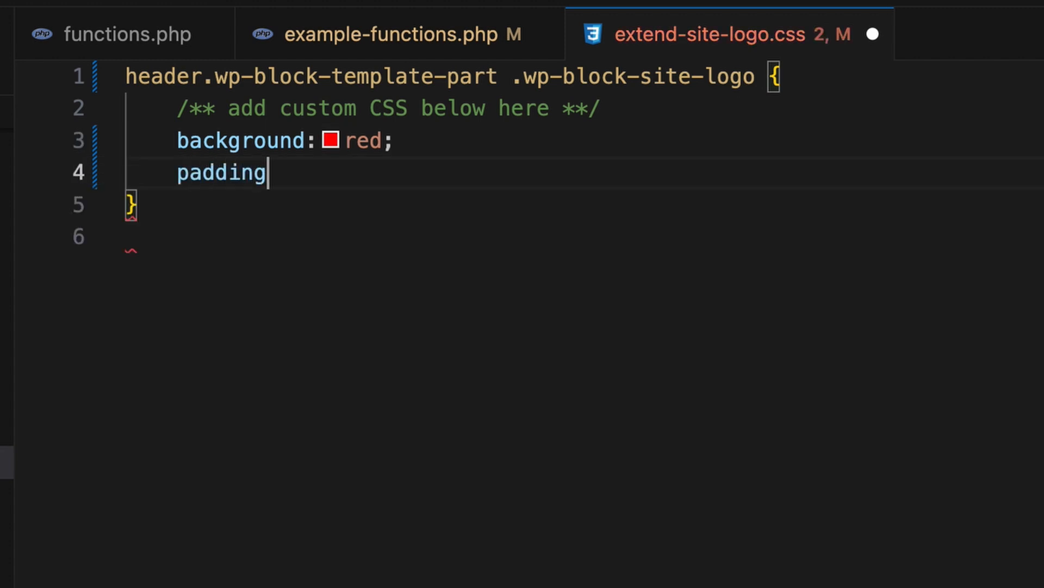
pyautogui.write(':2e')
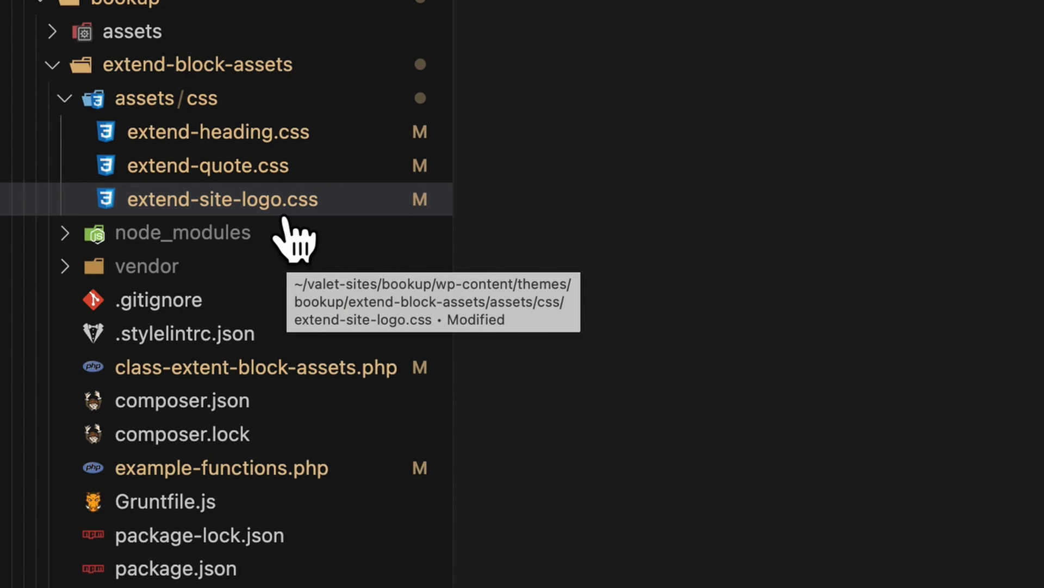
pyautogui.moveTo(499, 229)
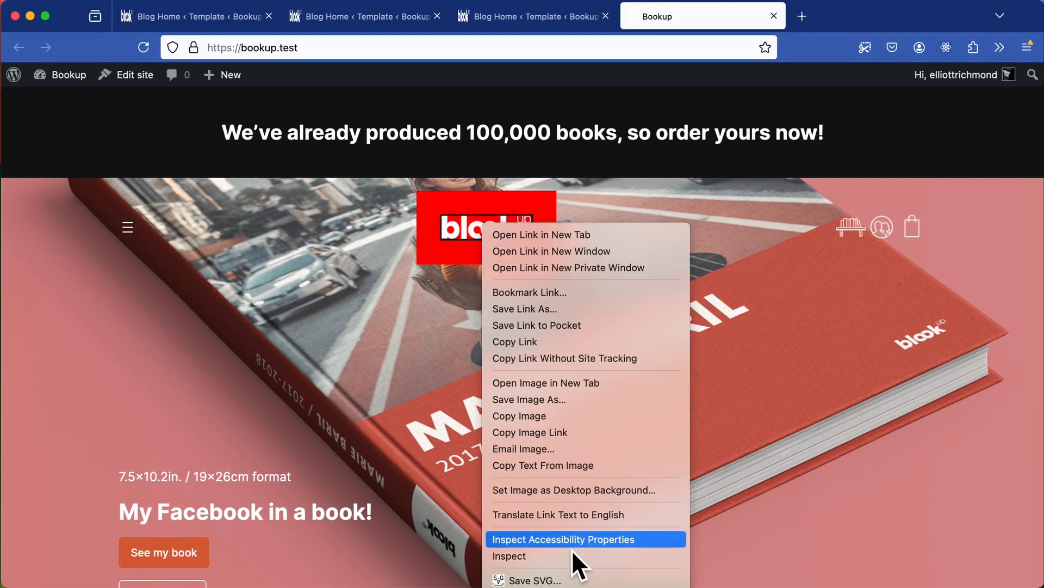
# Inspect the header logo to confirm its red, padded background from extend-site-logo.css
pyautogui.click(509, 556)
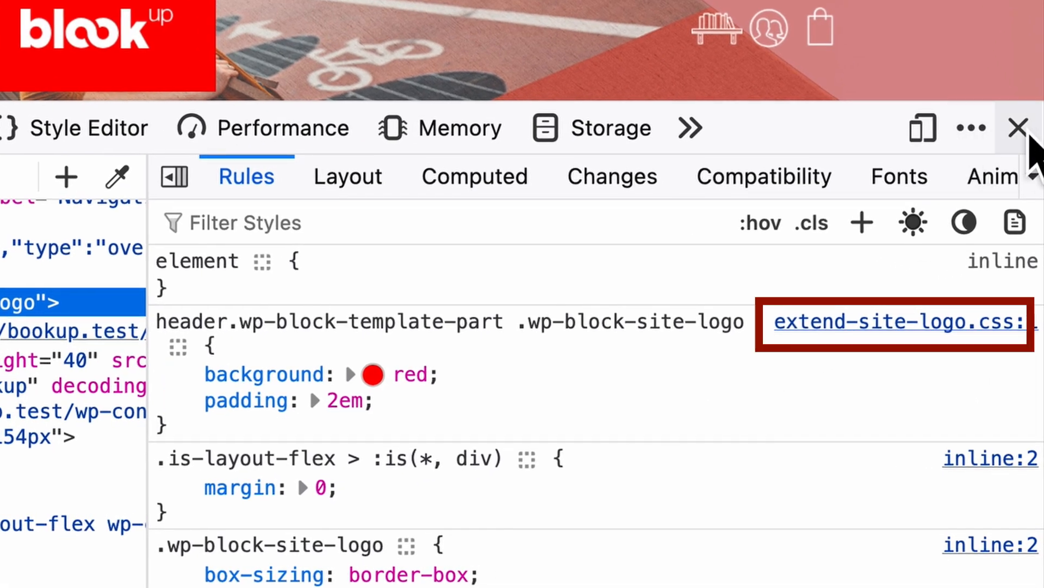
pyautogui.click(1014, 129)
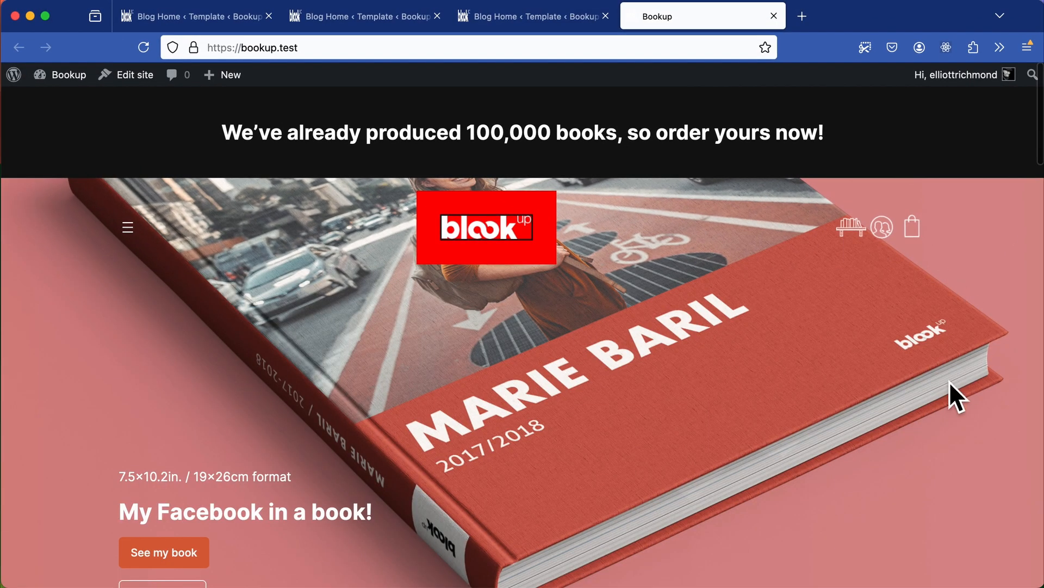
pyautogui.scroll(-3)
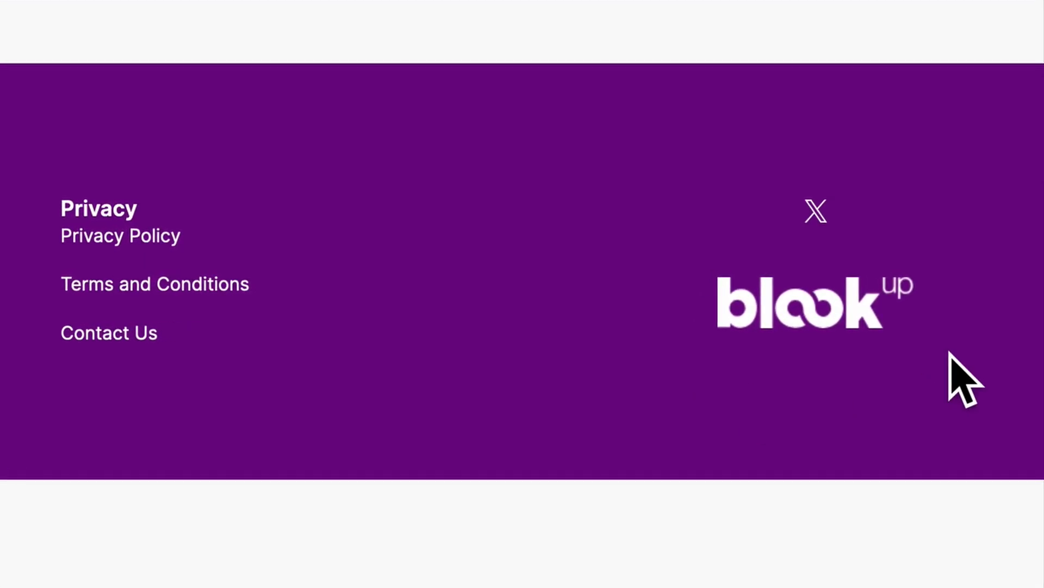
pyautogui.moveTo(677, 448)
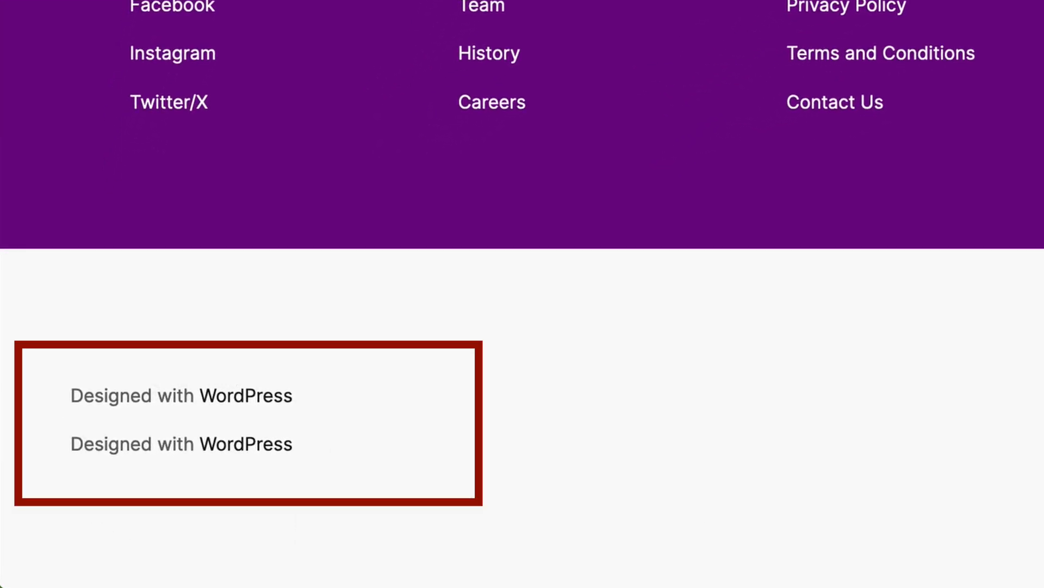
# Inspect the footer 'Designed with WordPress' credit to see its column and text classes
pyautogui.rightClick(649, 220)
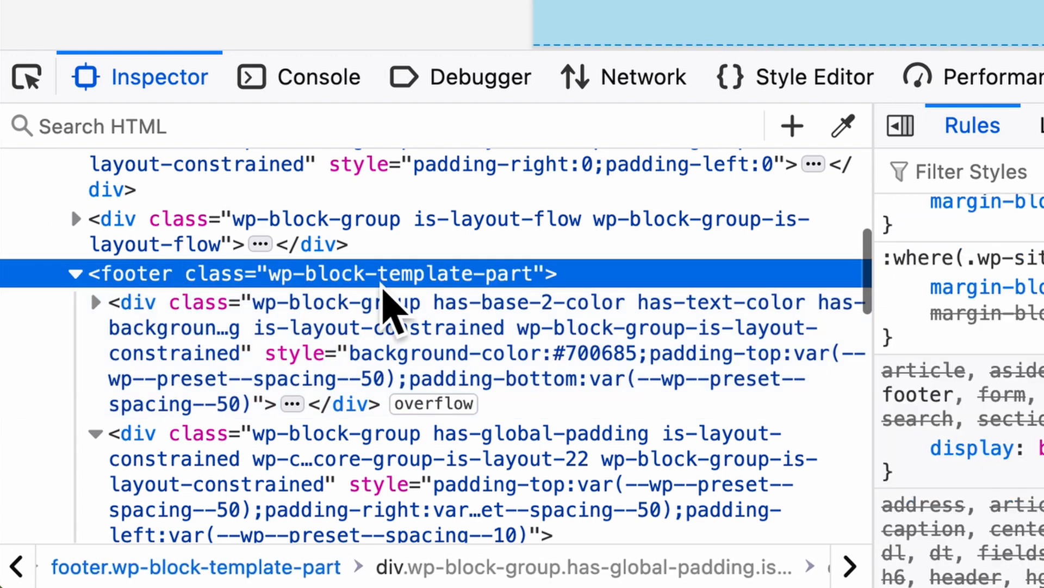
pyautogui.scroll(-3)
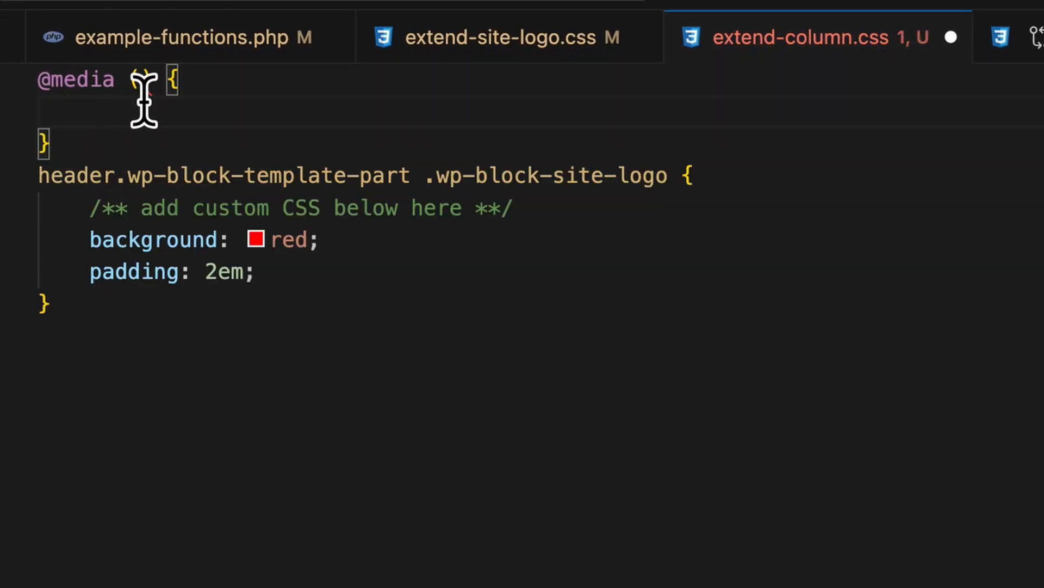
# Write a max-width:480px media rule targeting footer column .has-text-align-left text, starting text-align
pyautogui.write('(max-w')
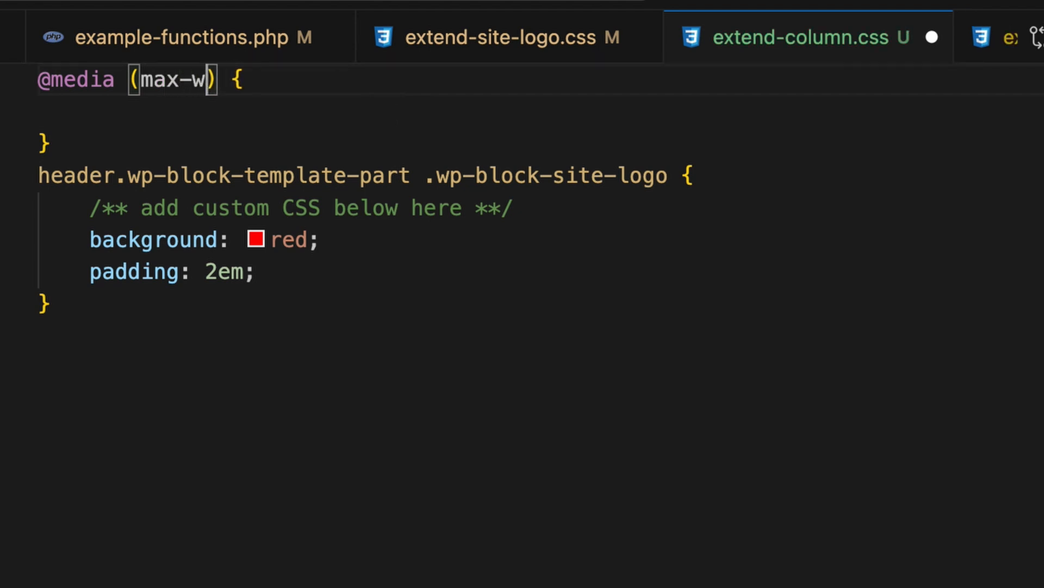
pyautogui.write('idth:480px')
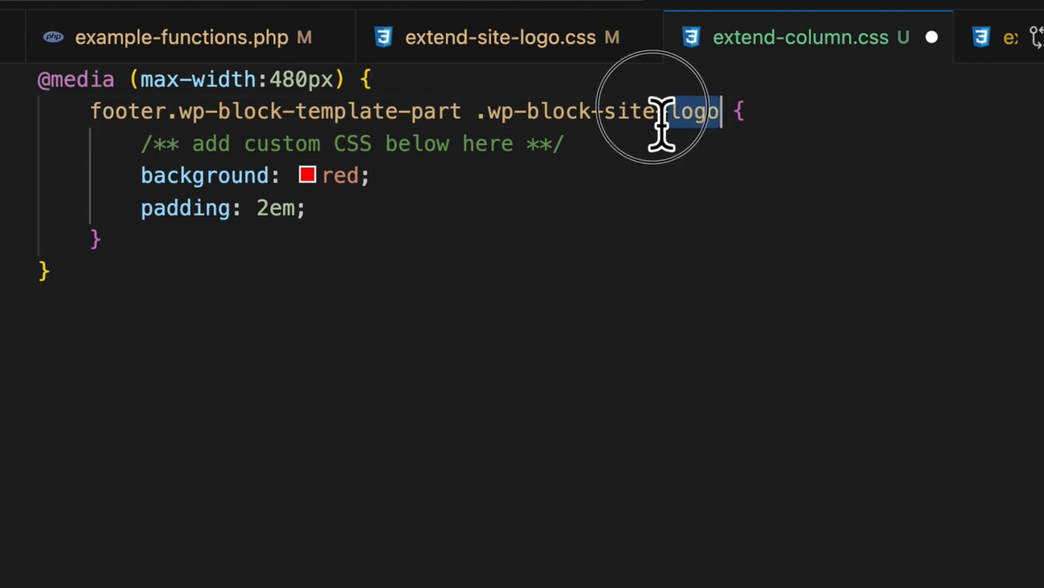
pyautogui.write('colou')
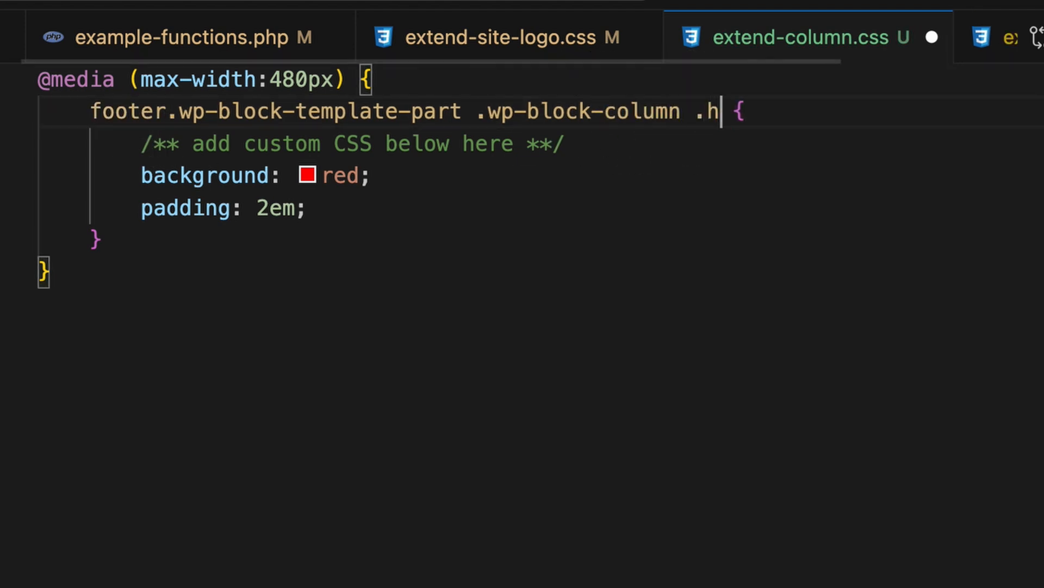
pyautogui.write('as-text')
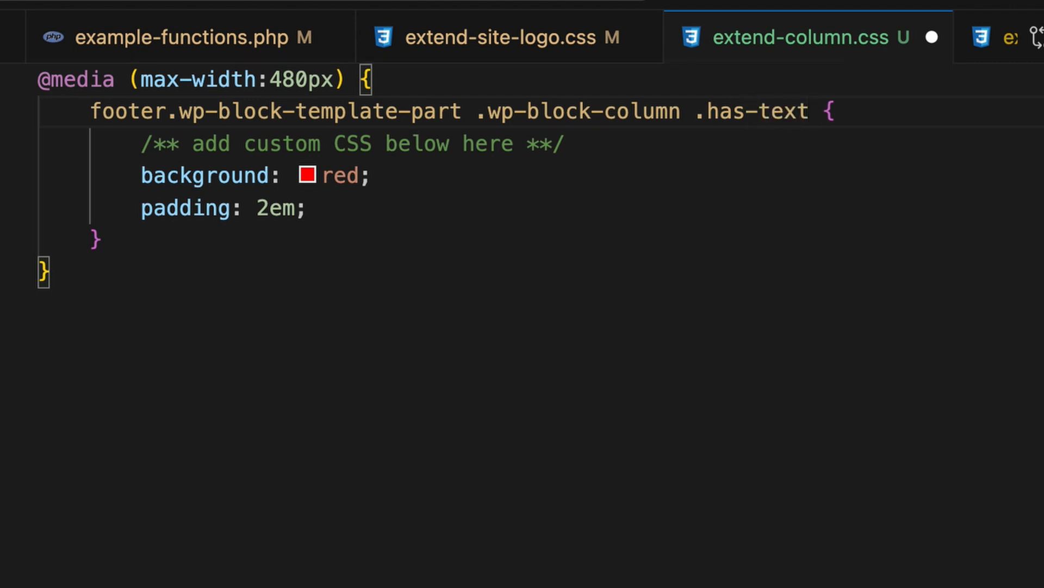
pyautogui.write('-align-left')
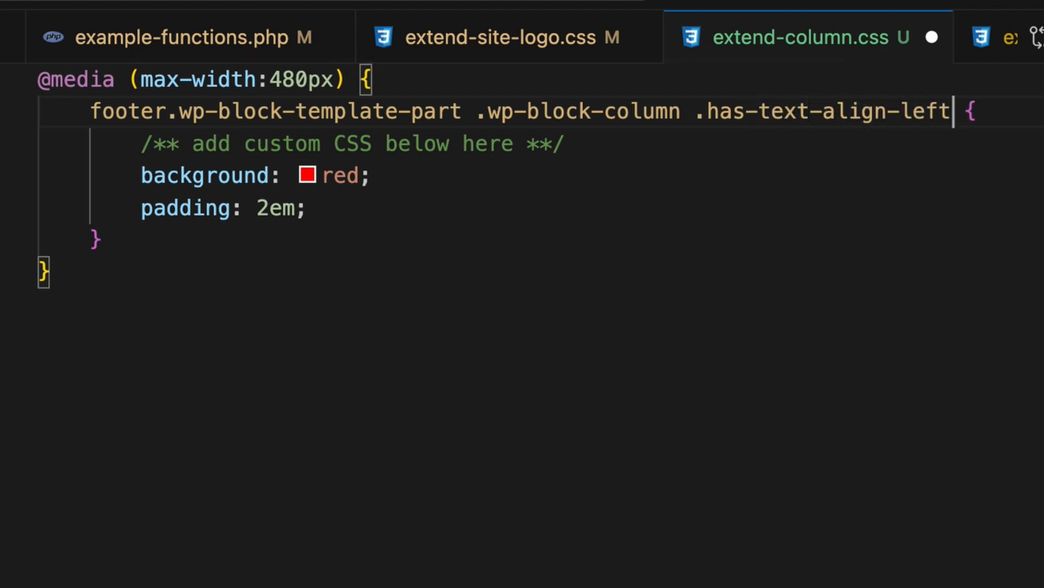
pyautogui.write('text')
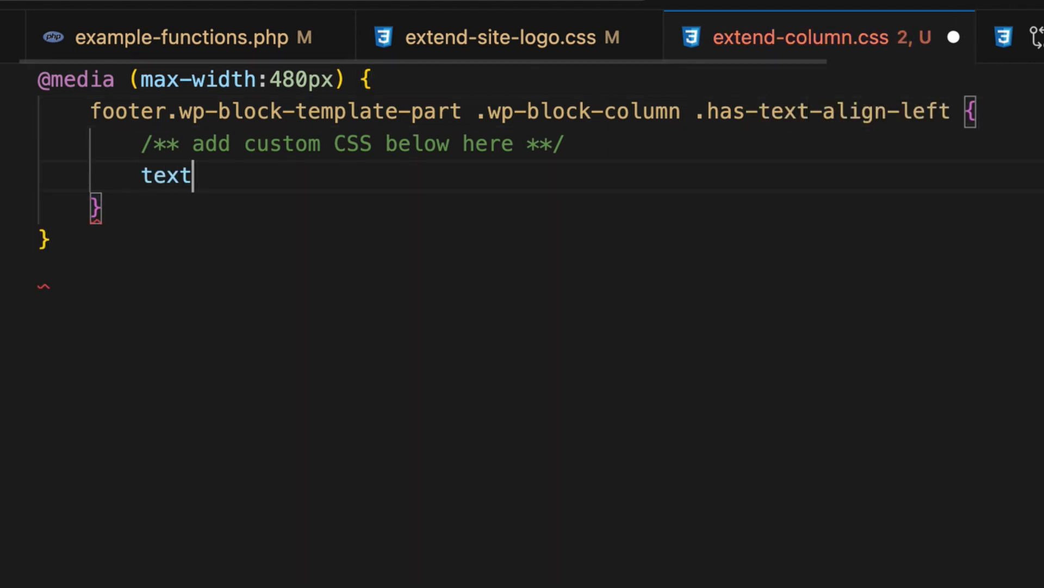
pyautogui.write('-align')
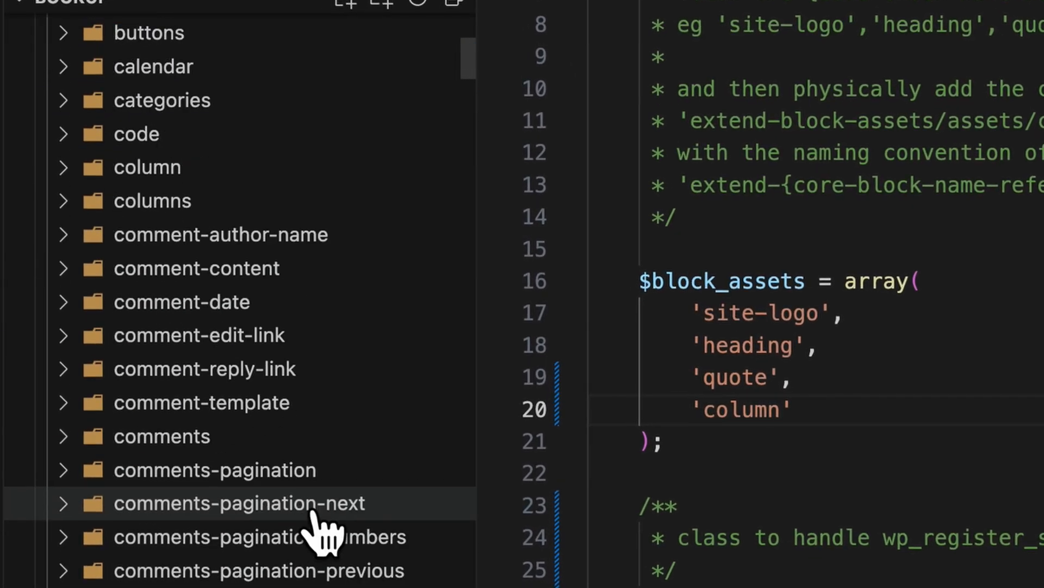
# Check the core block folder names in the Explorer after adding 'column'
pyautogui.click(147, 166)
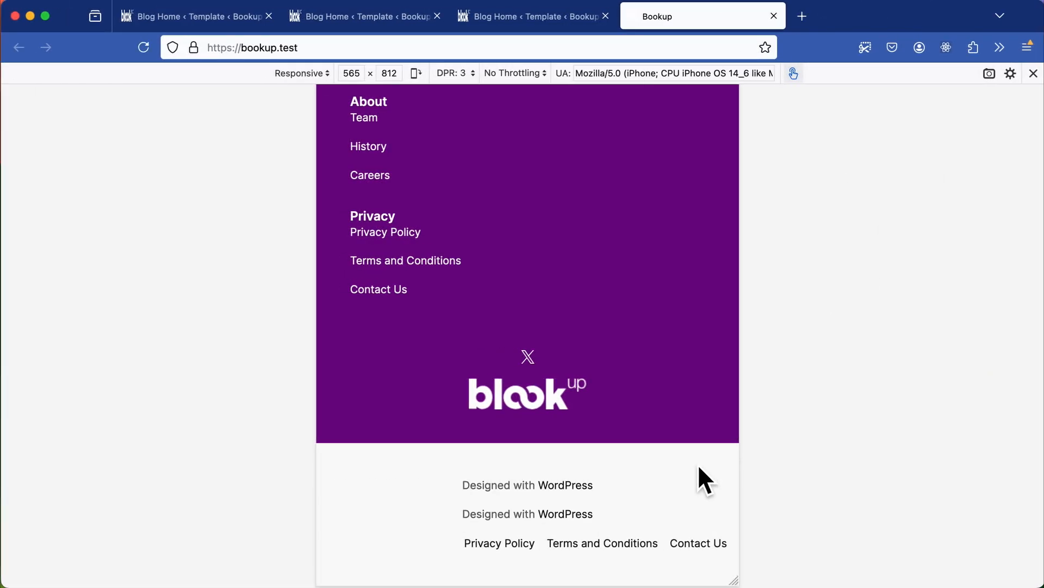
# Inspect the mobile footer credit paragraph to confirm text-align: center from extend-column.css
pyautogui.rightClick(565, 485)
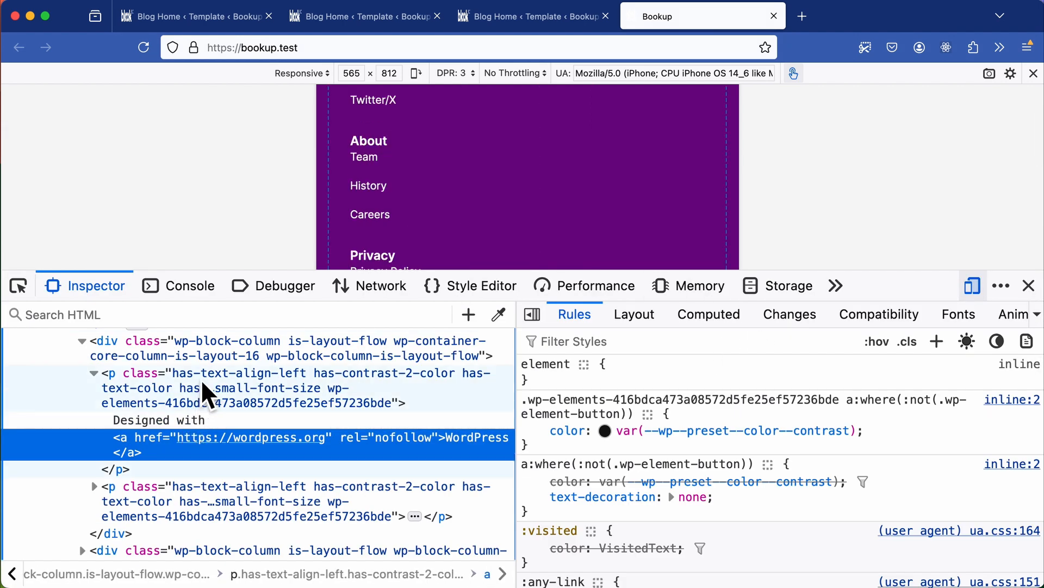
pyautogui.click(193, 373)
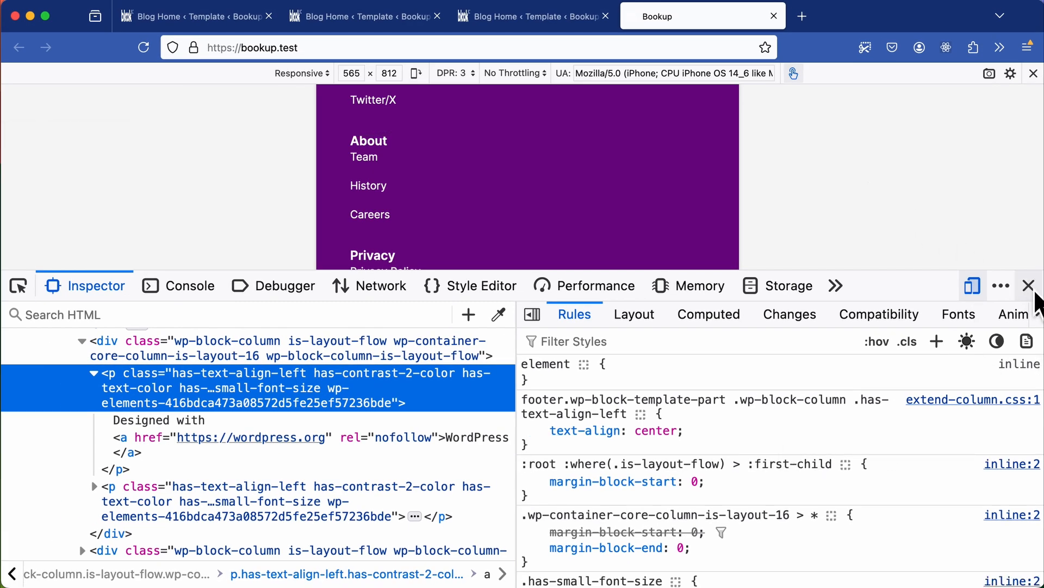
pyautogui.click(1028, 285)
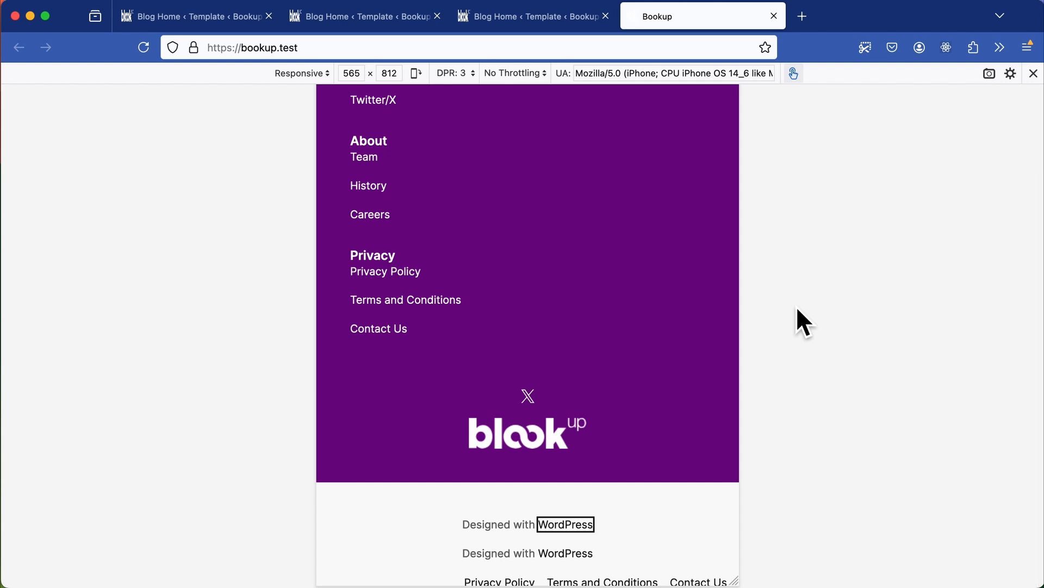
pyautogui.scroll(-3)
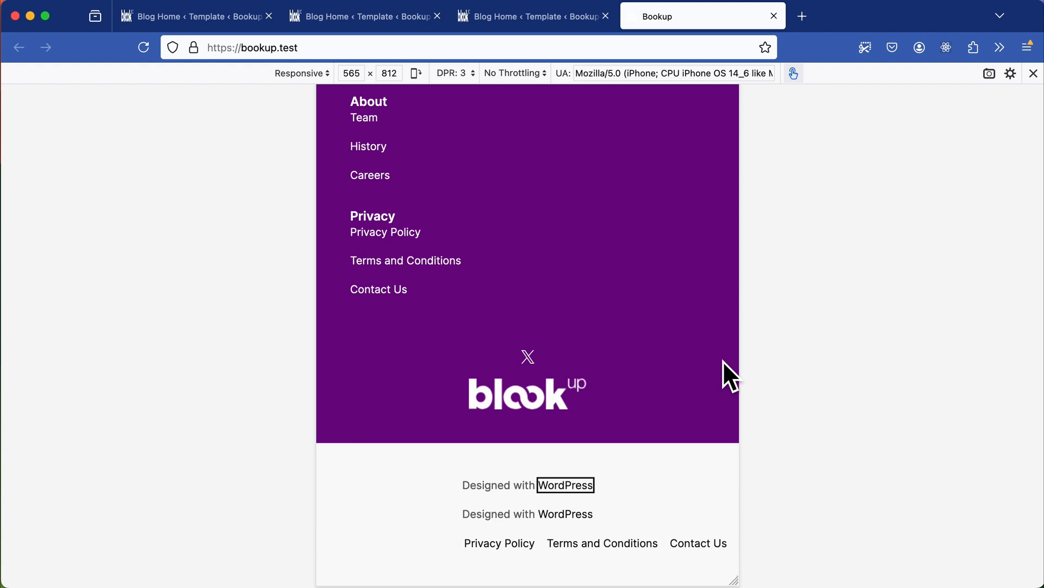
pyautogui.moveTo(866, 372)
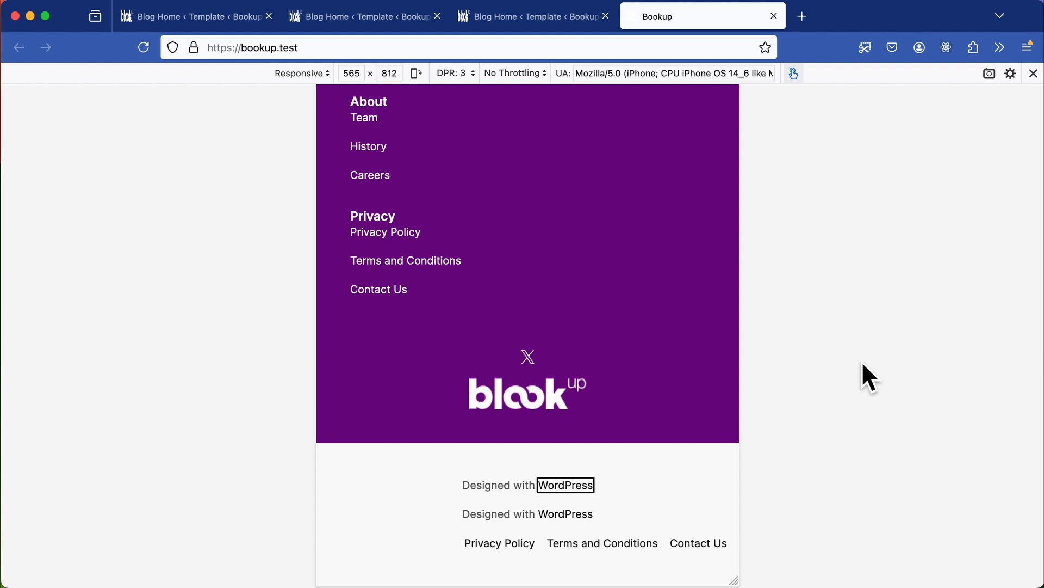